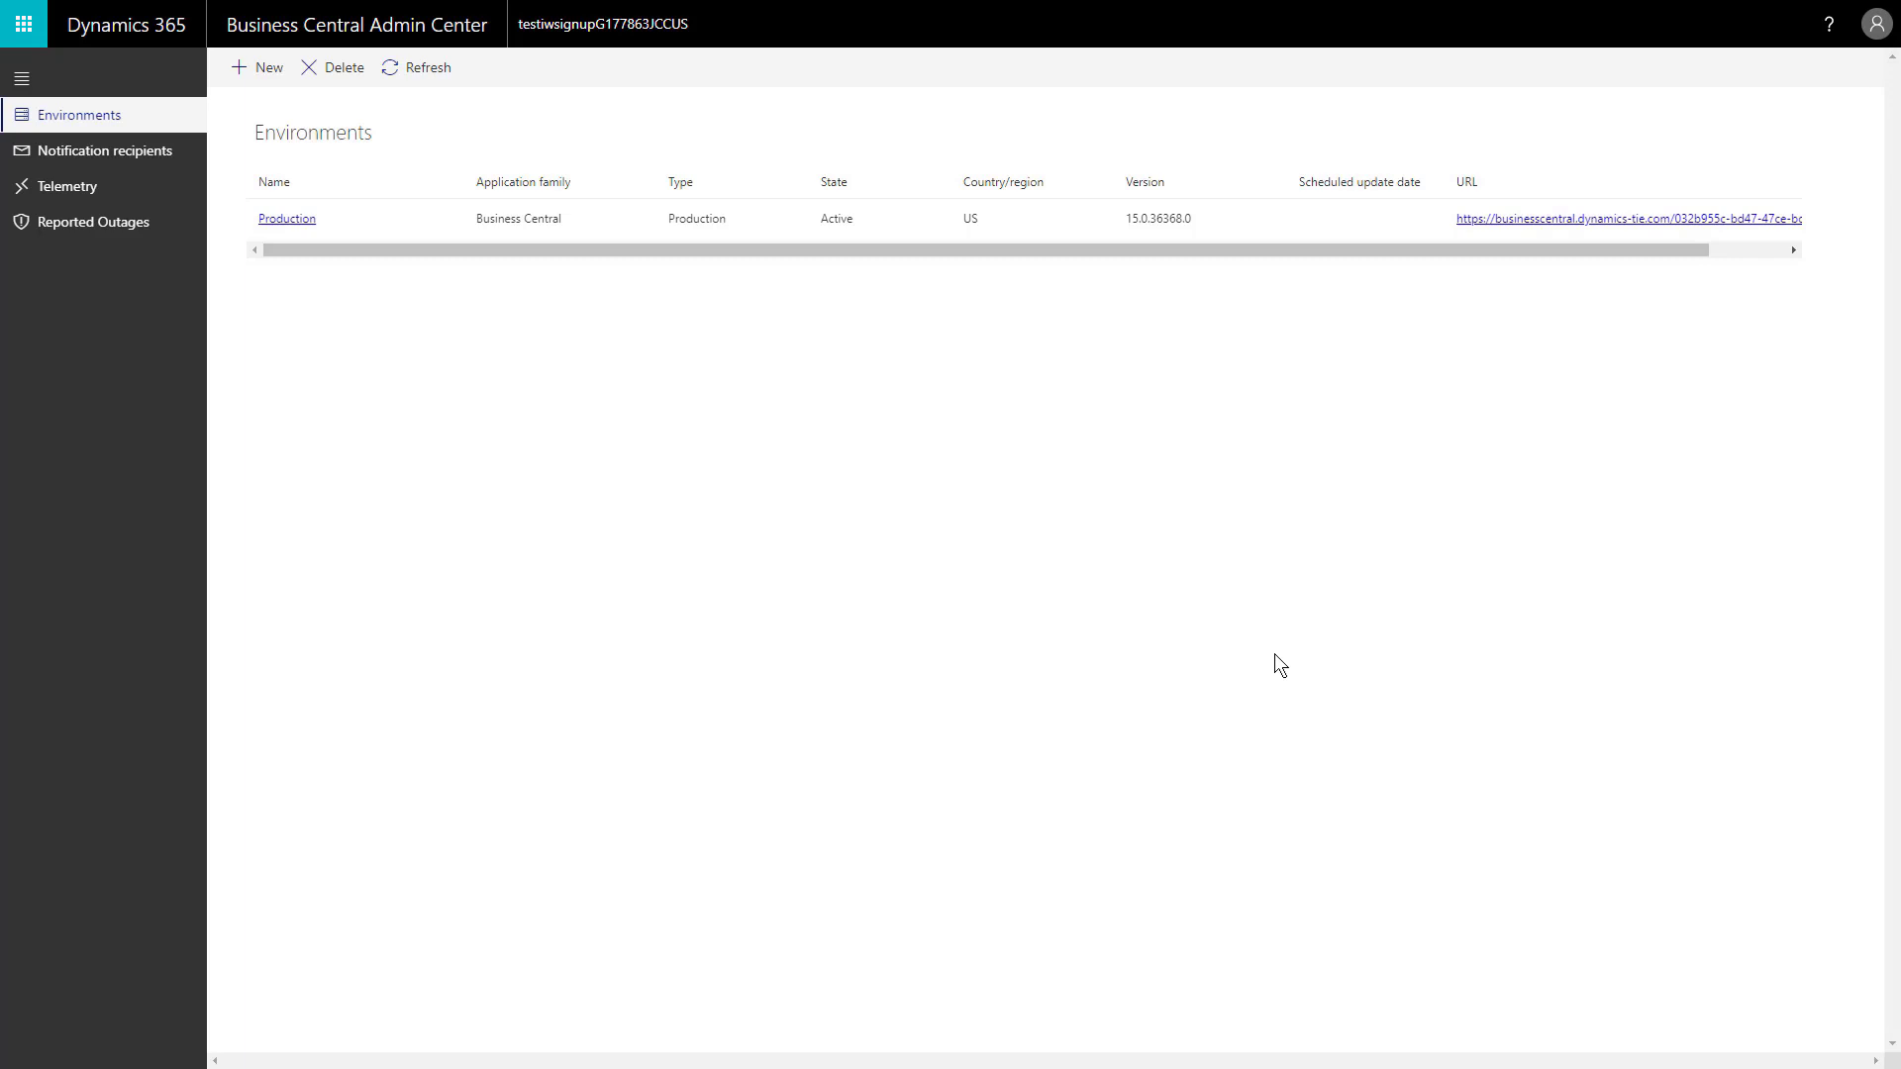
mouse_move(495, 361)
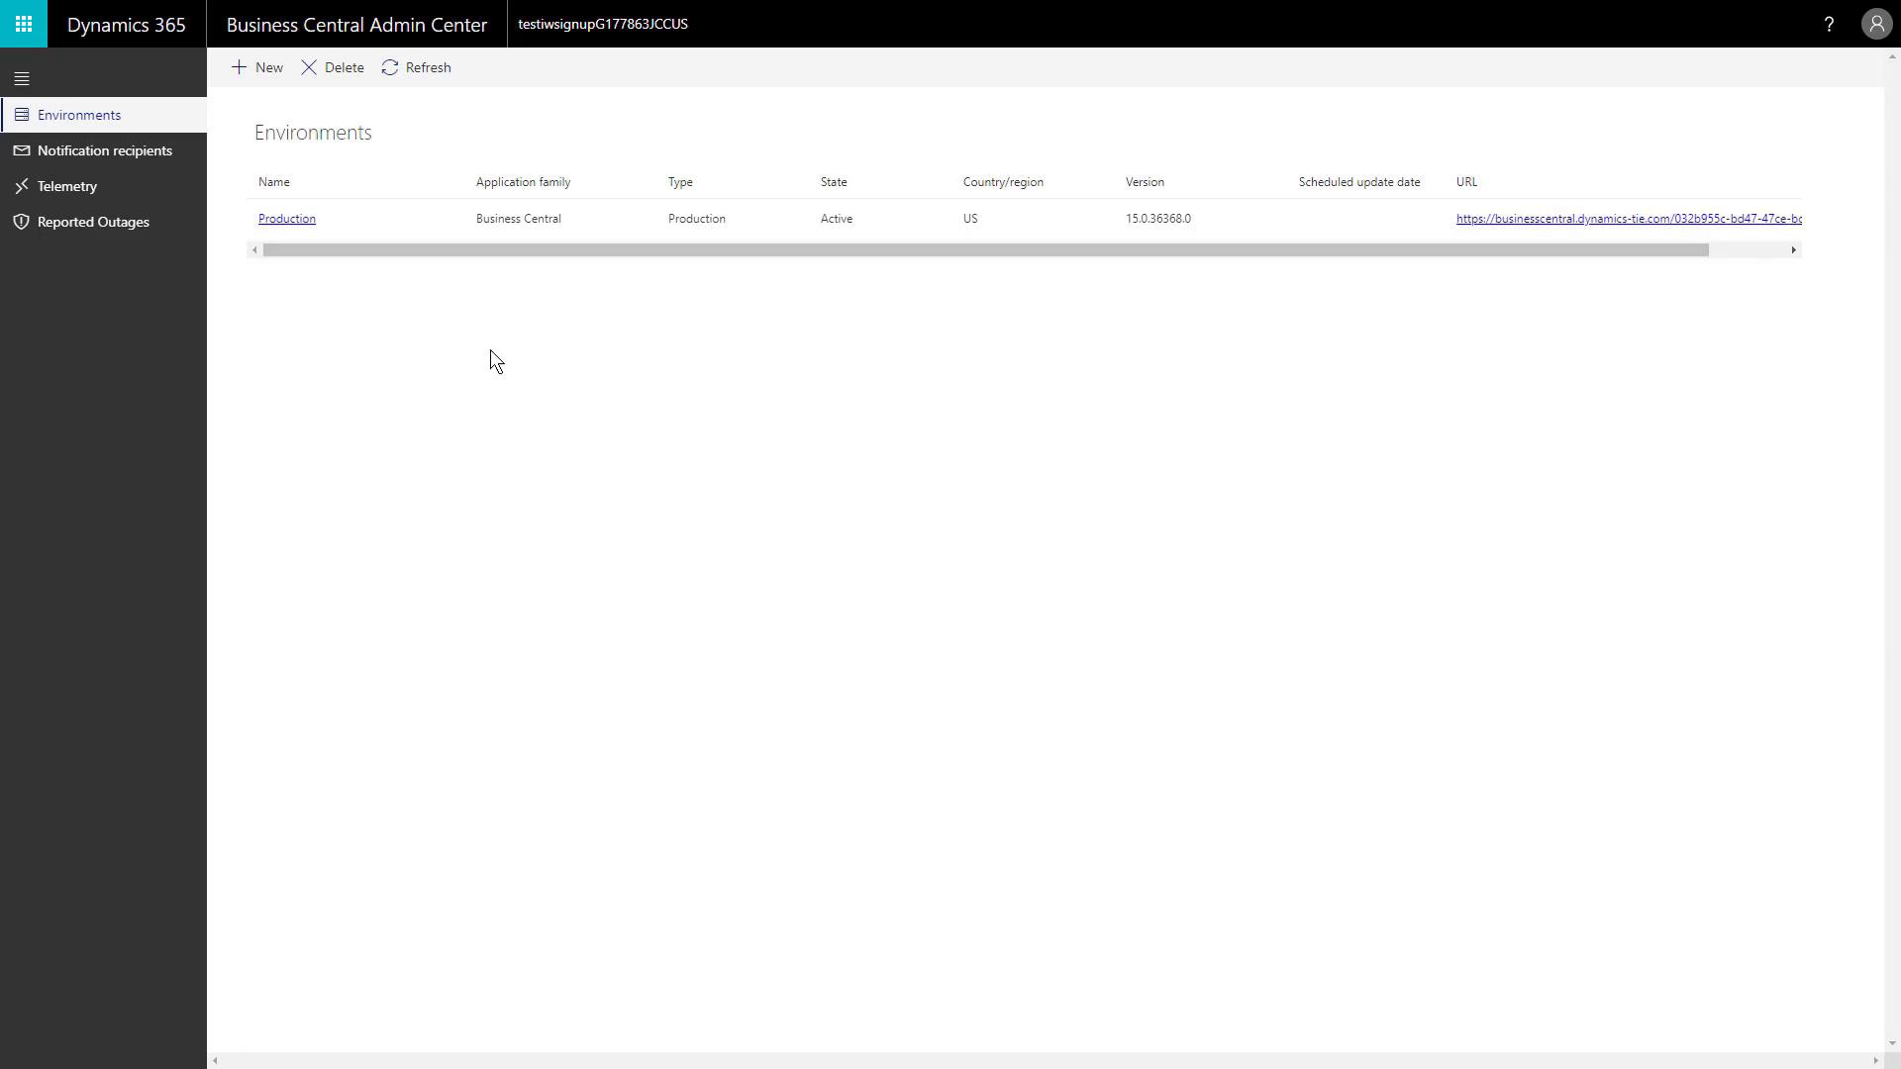
Open the Production environment's details page from the Environments list.
click(285, 217)
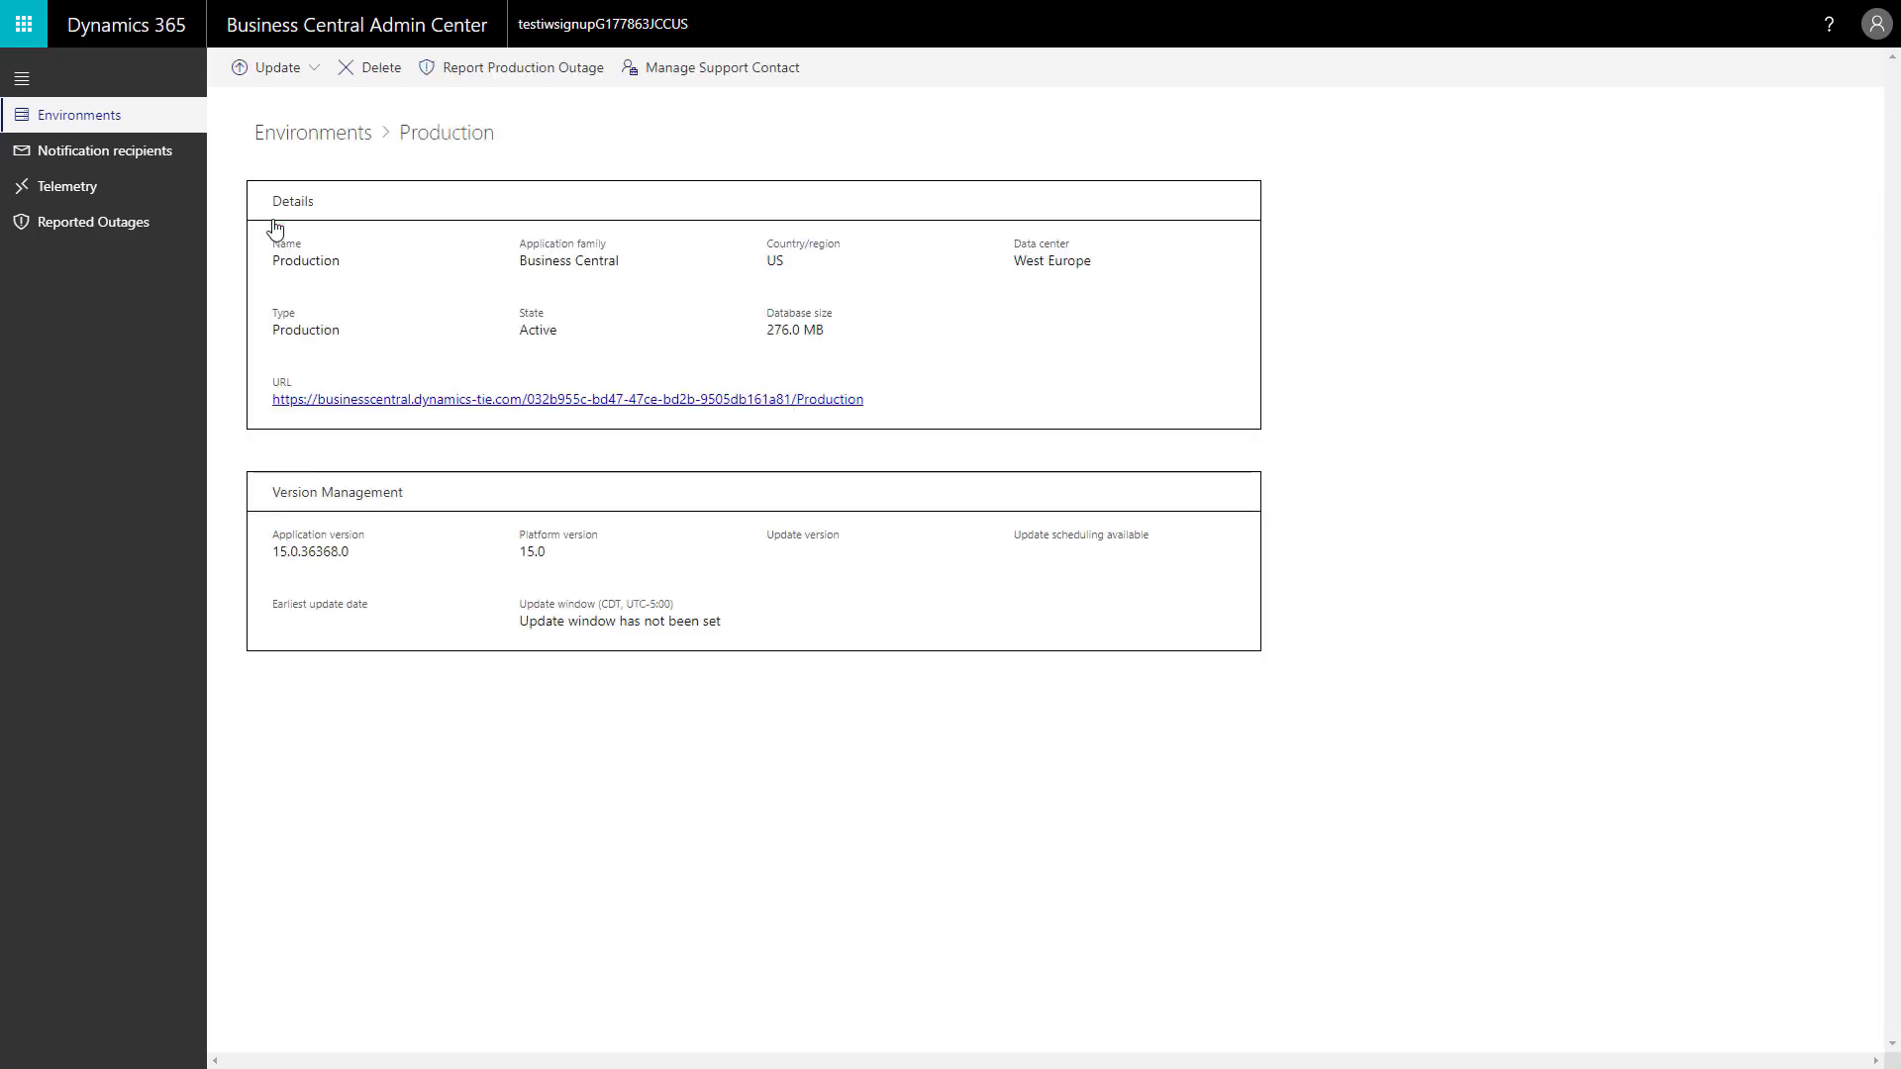
mouse_move(507, 68)
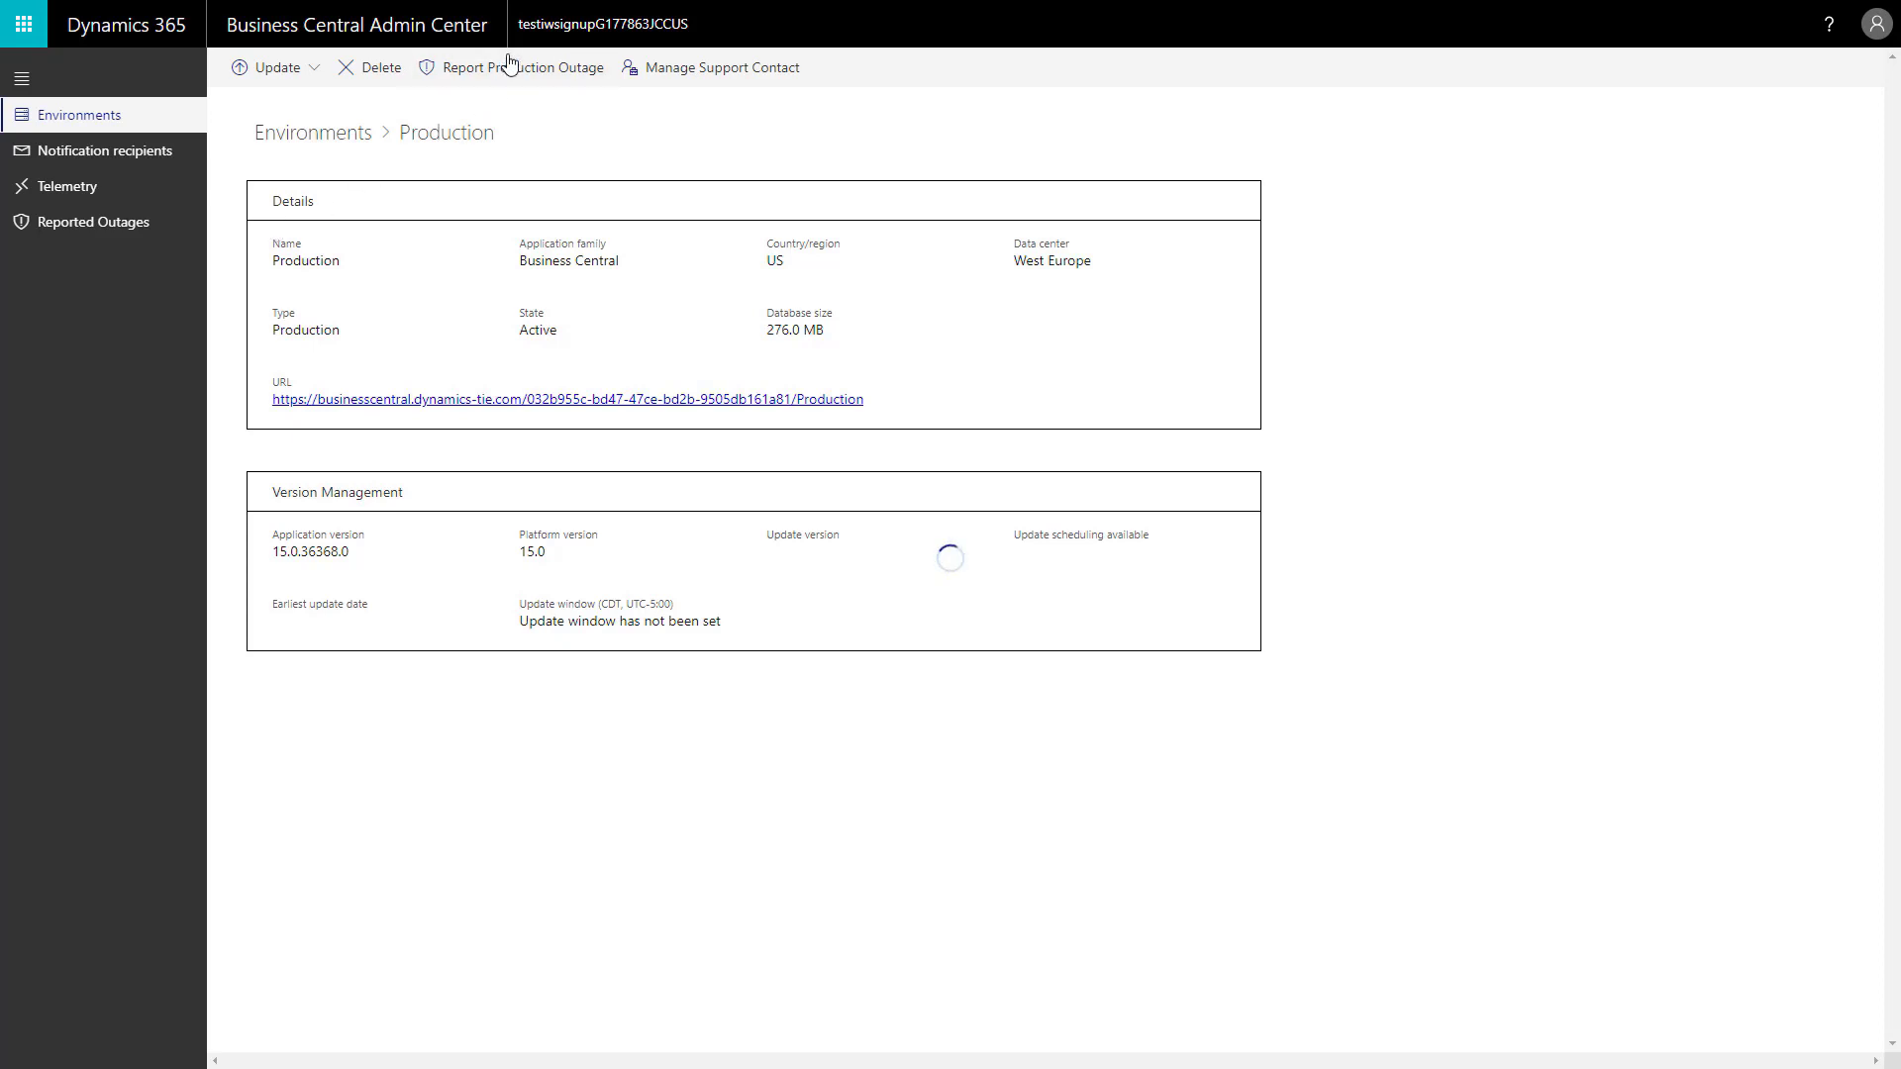
Start a production outage report with type 'Unable to log on (all users)' and name Jodi.
click(508, 67)
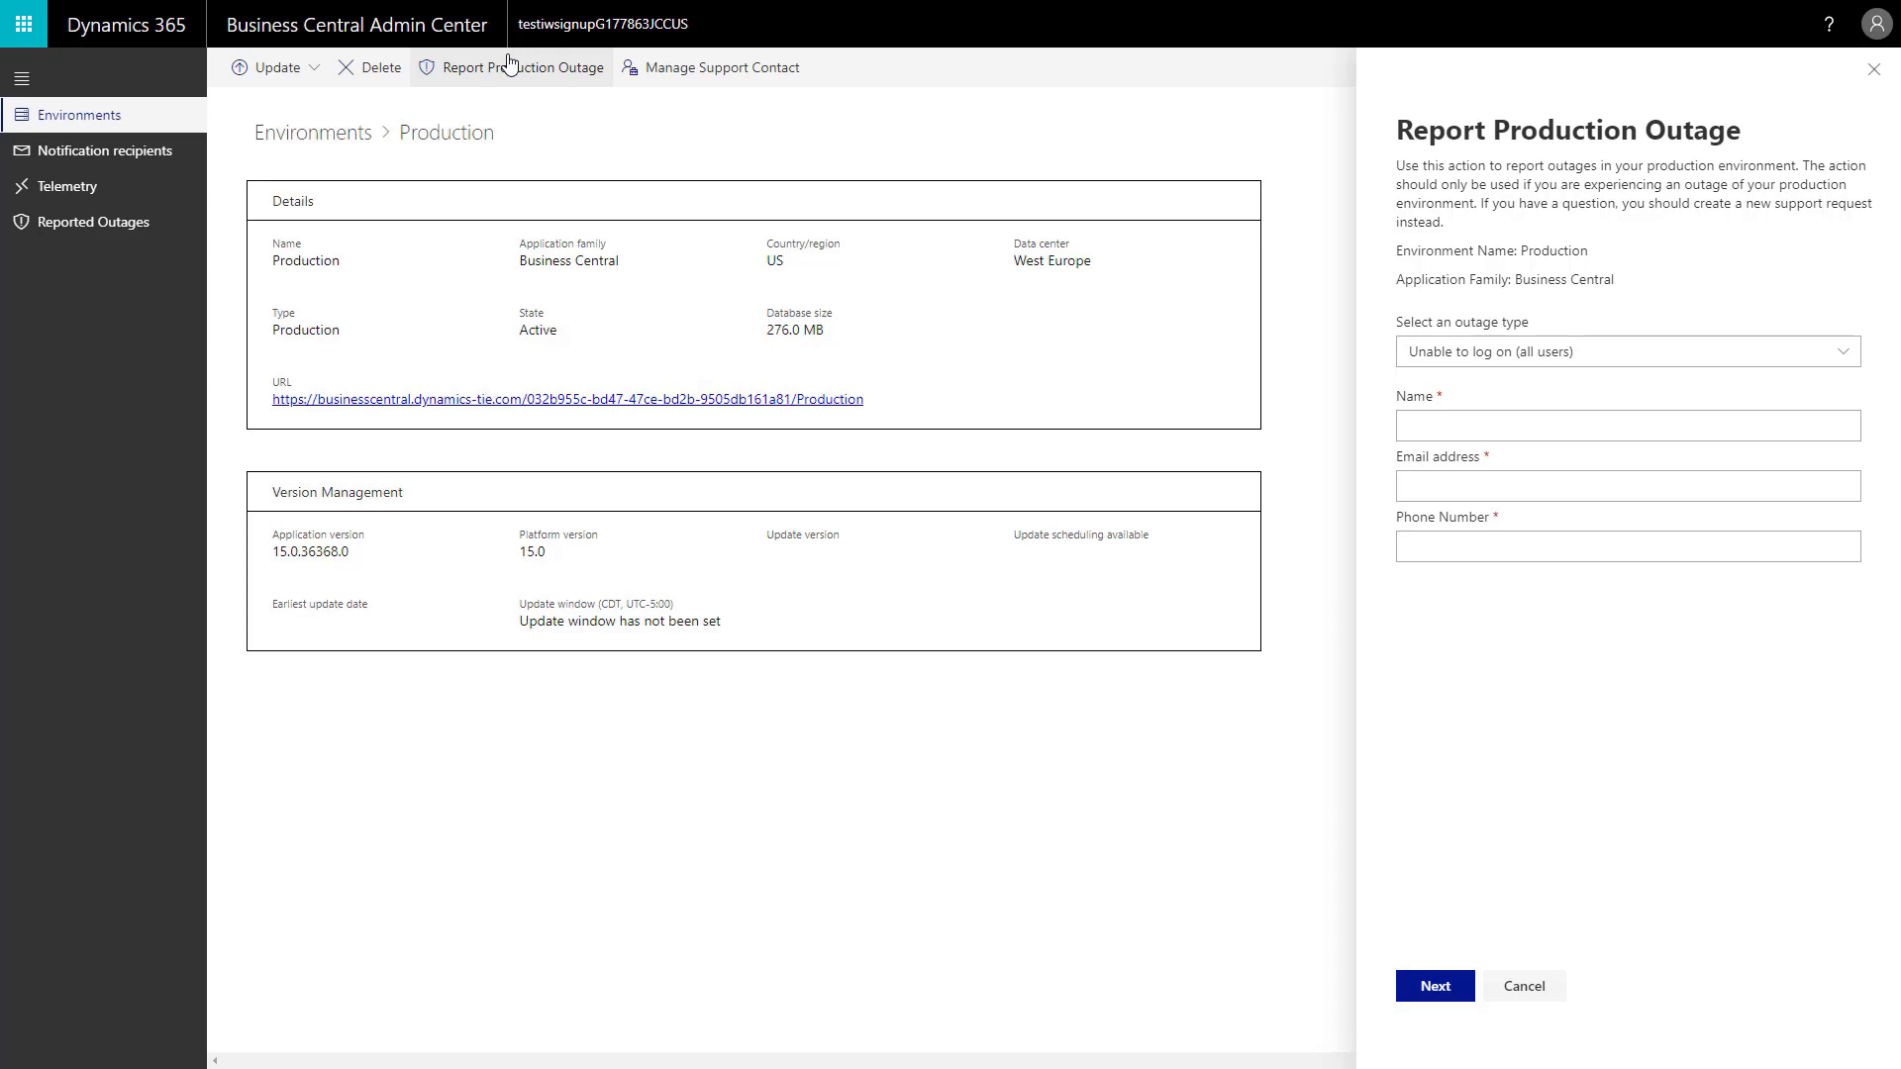
mouse_move(1022, 109)
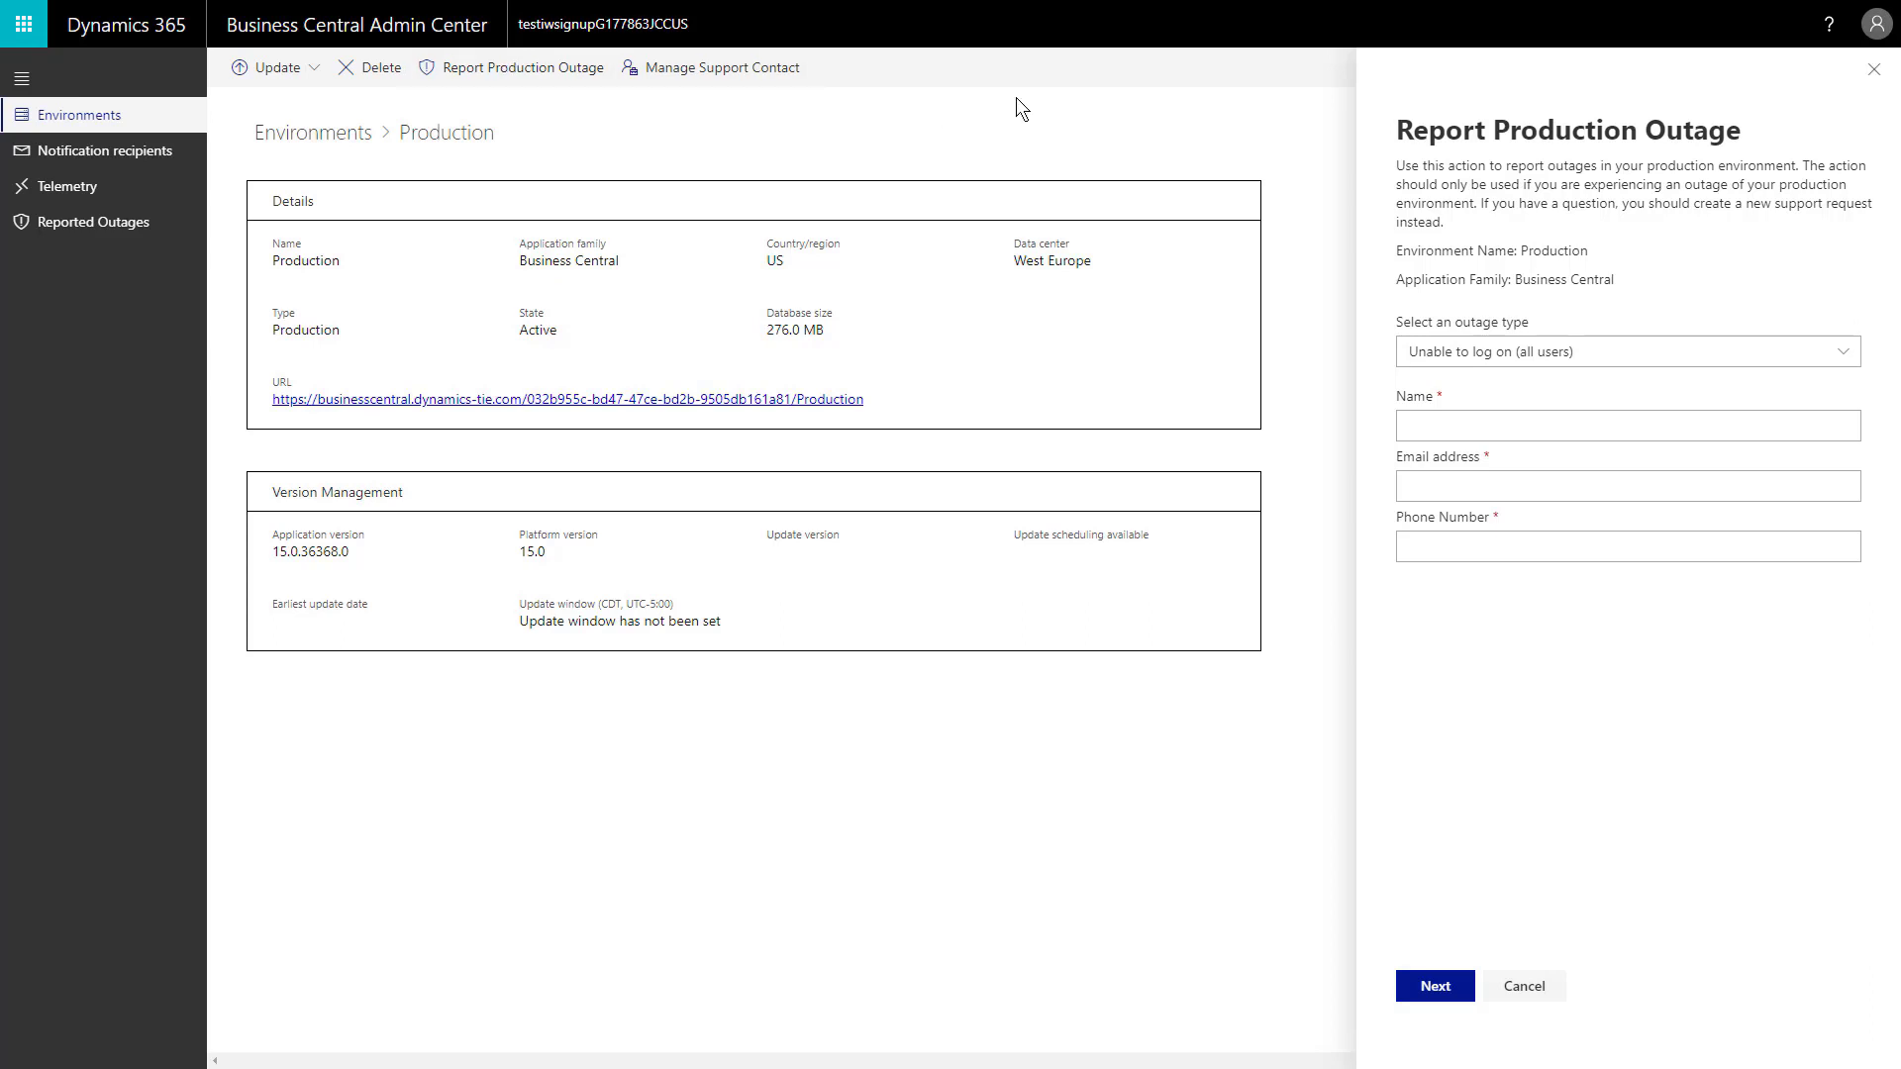
click(1624, 352)
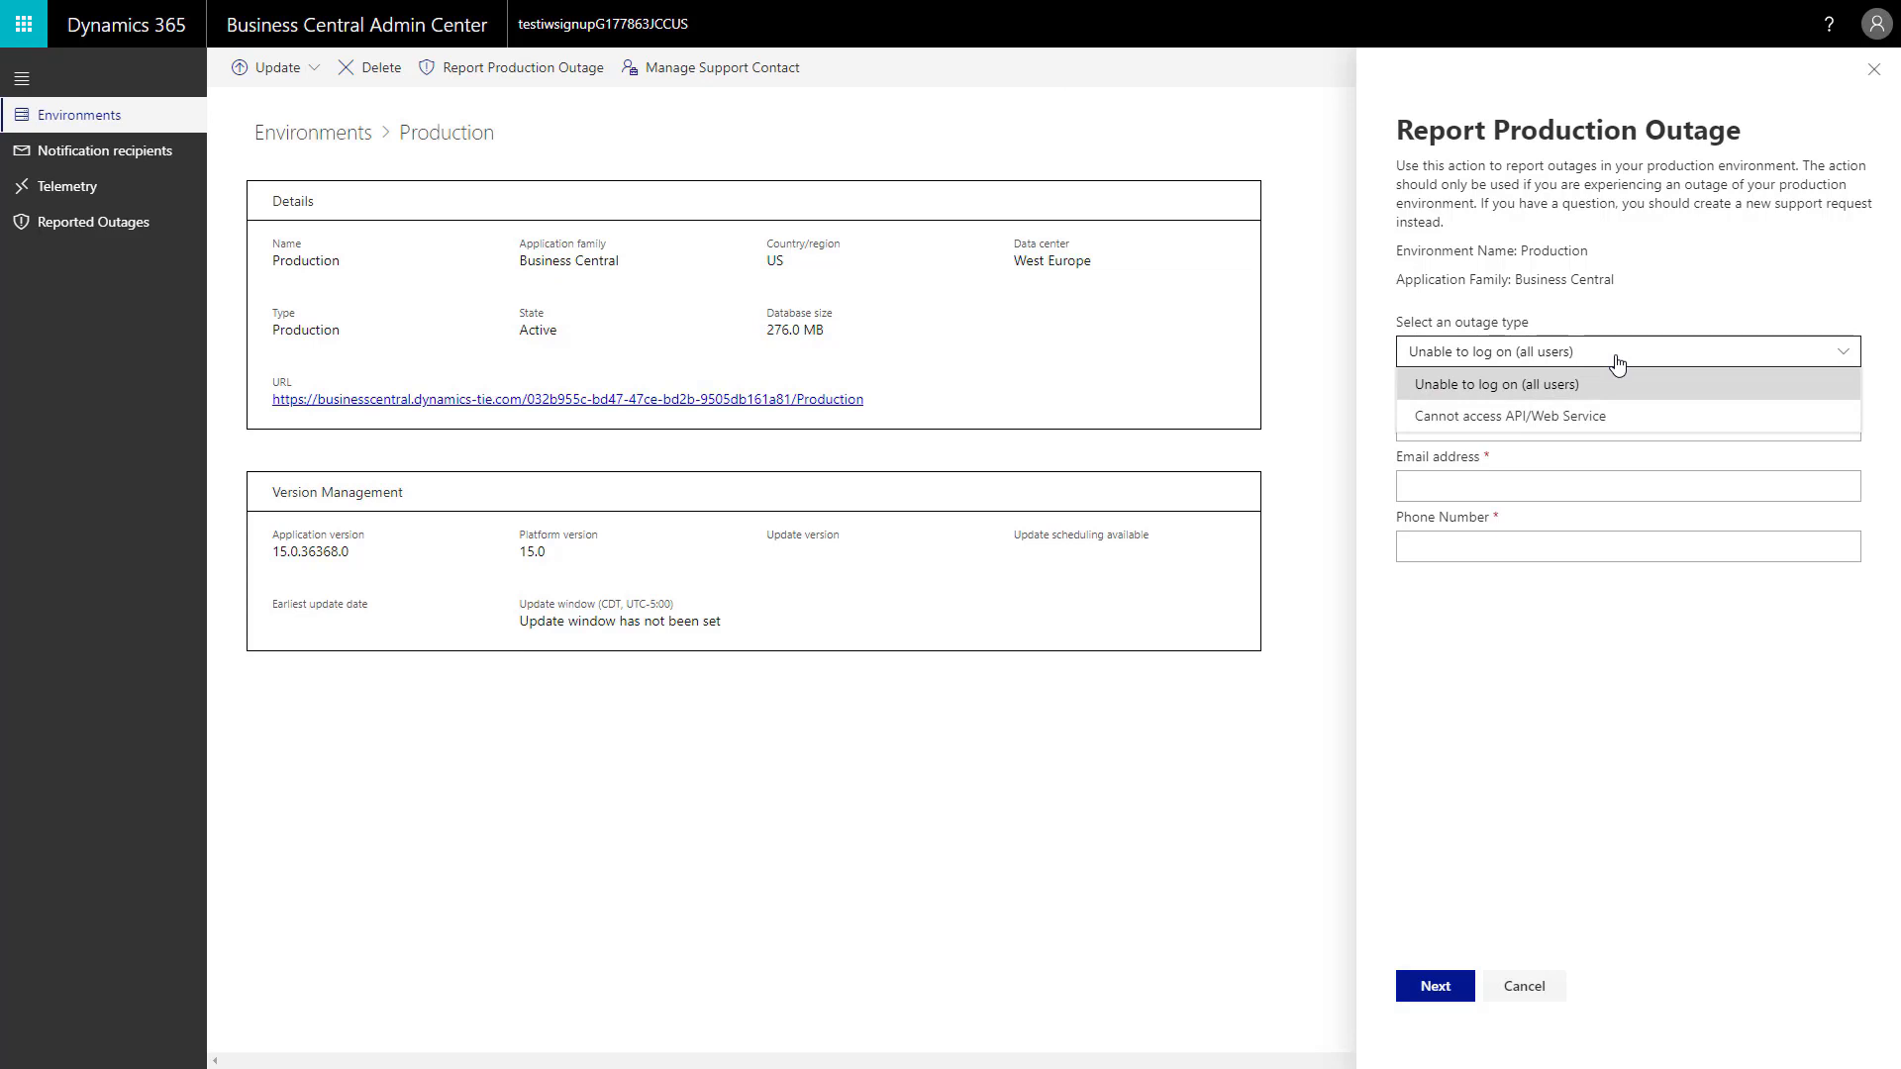
click(1497, 384)
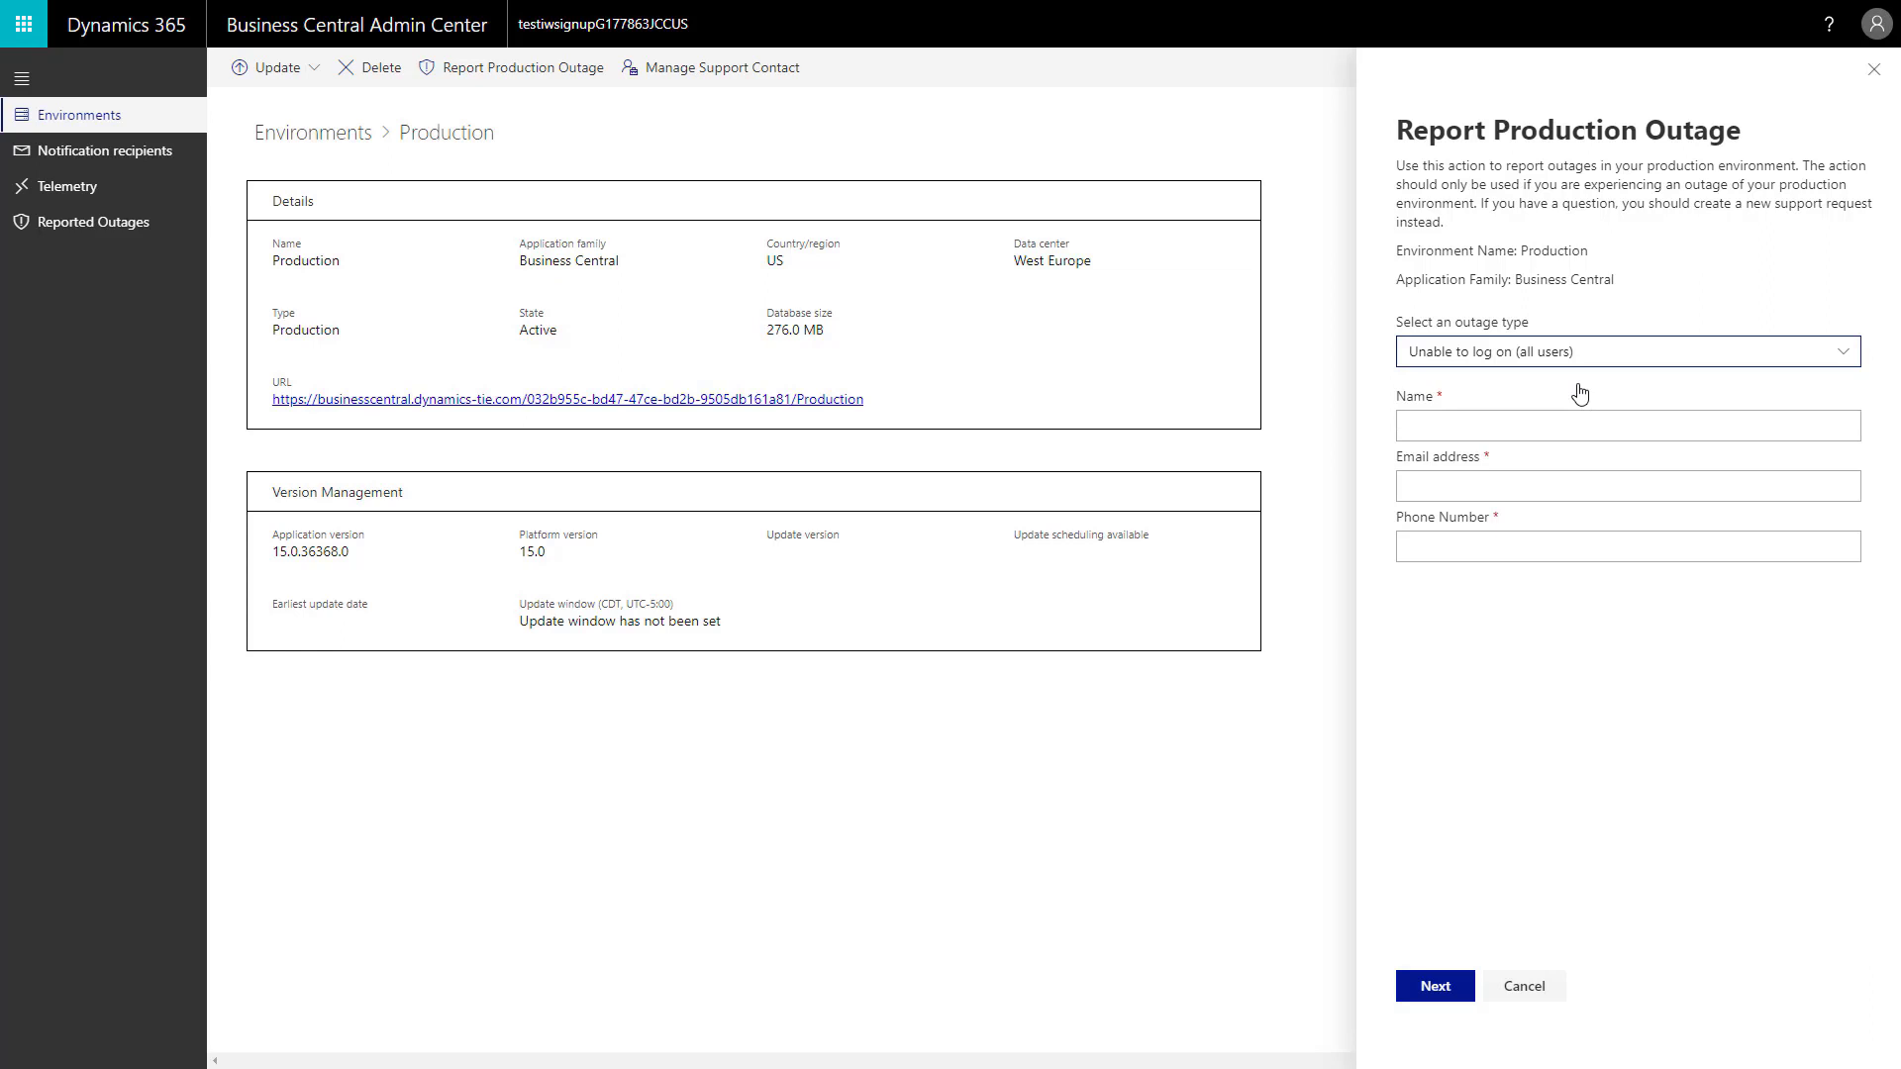
text(Jodi)
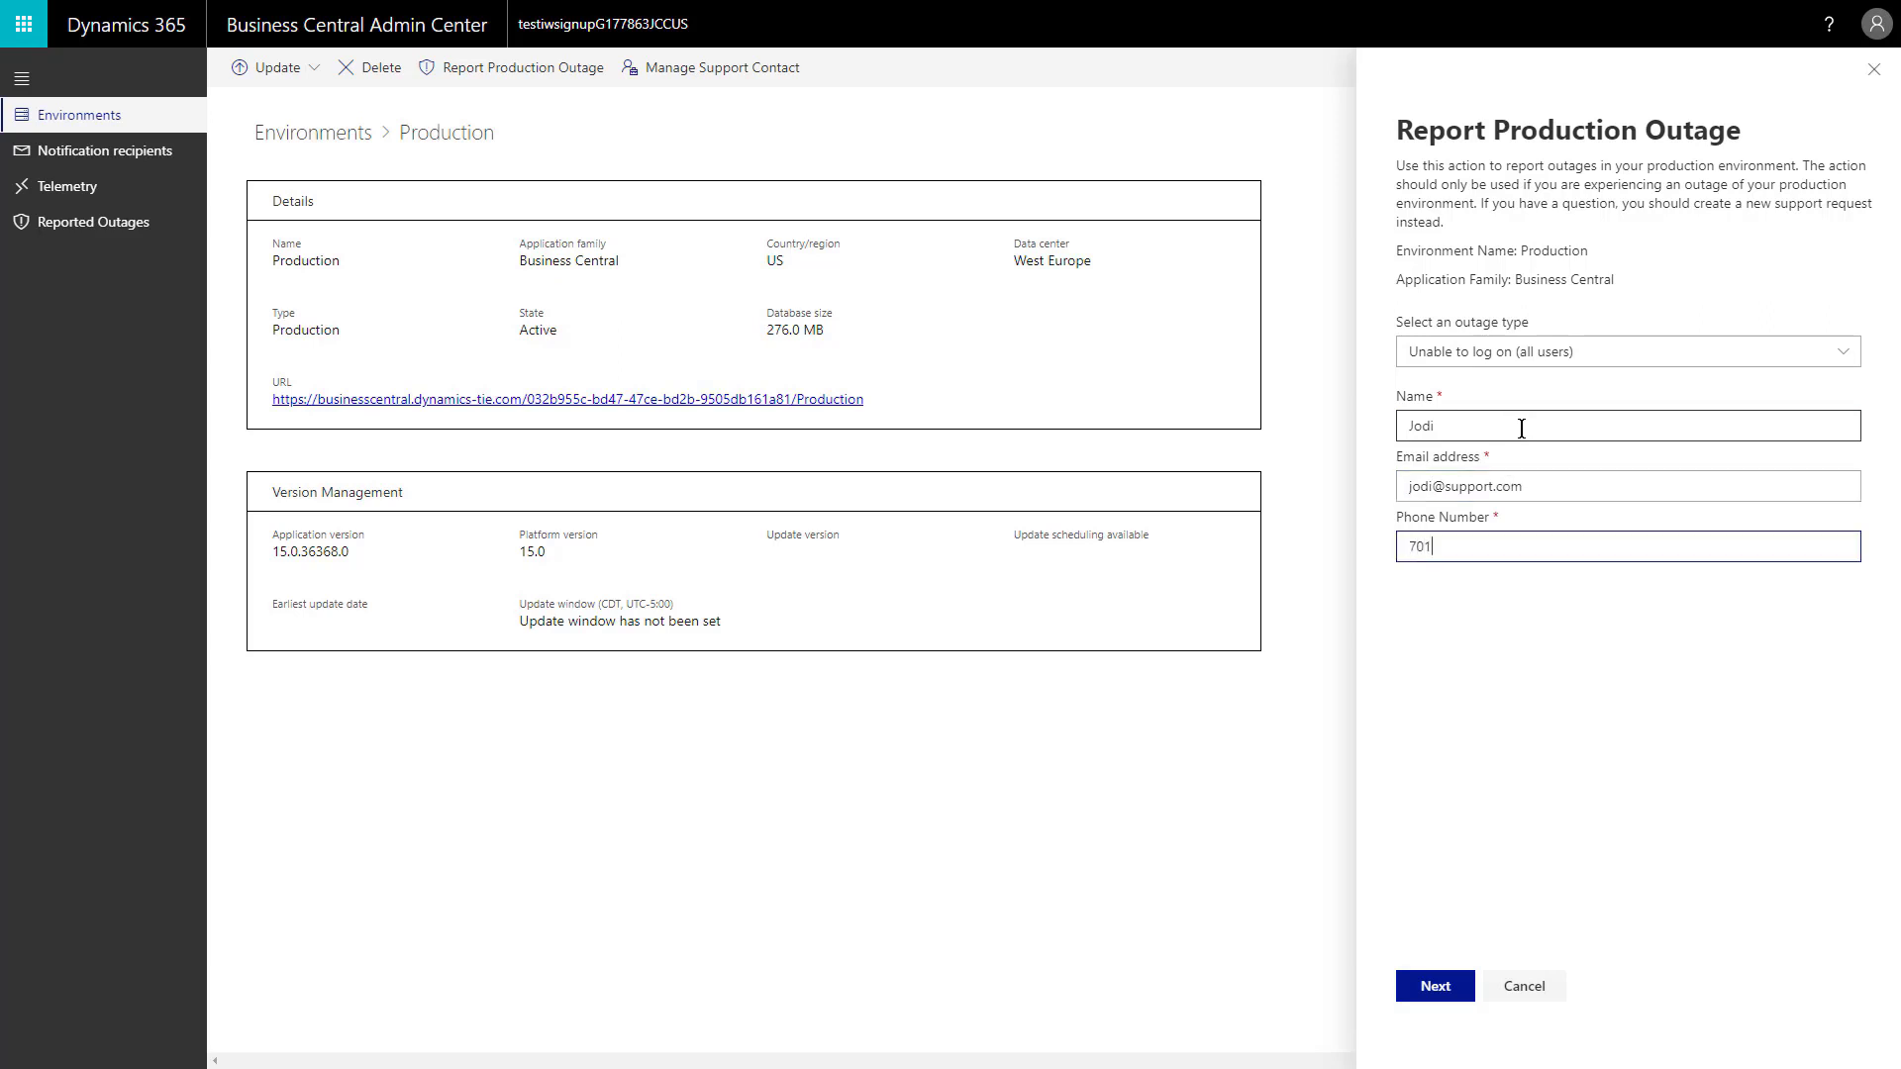
Enter phone number 5551212 and continue to the outage details questions.
text(5551212)
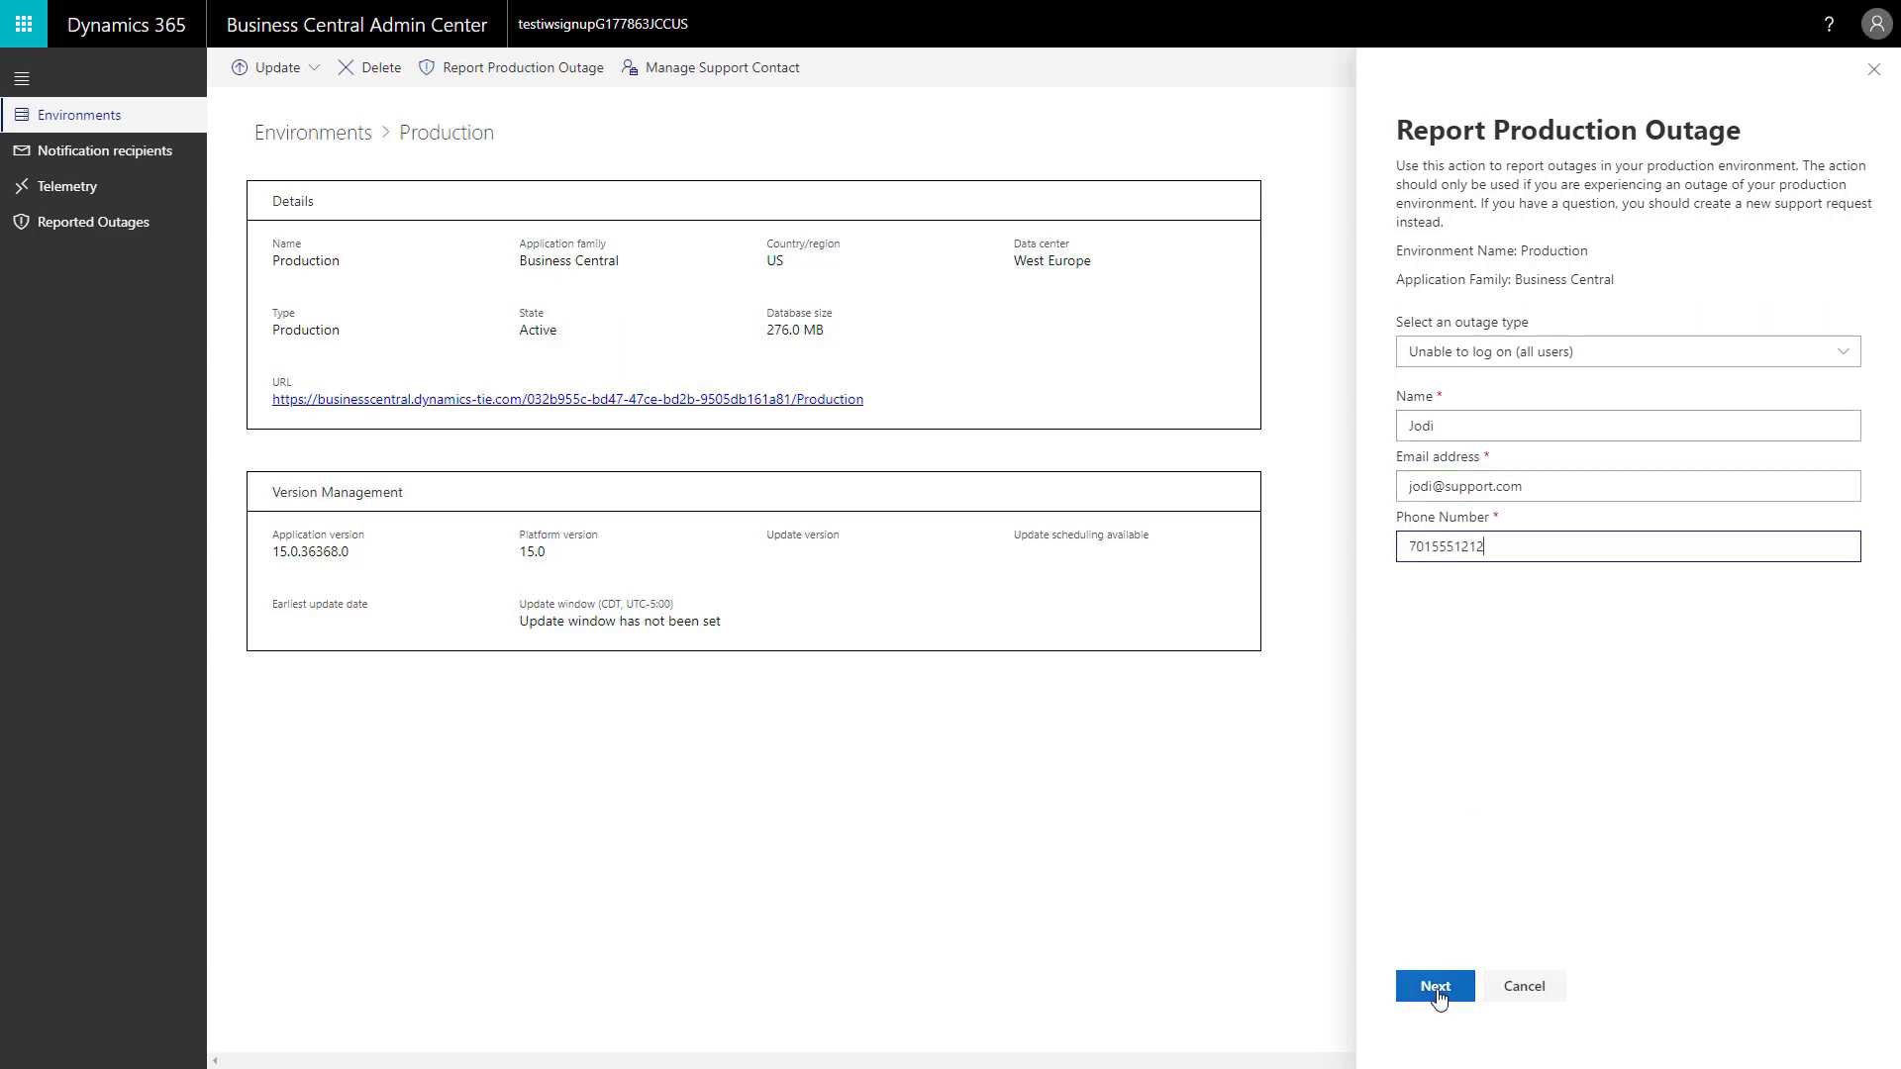
click(1434, 986)
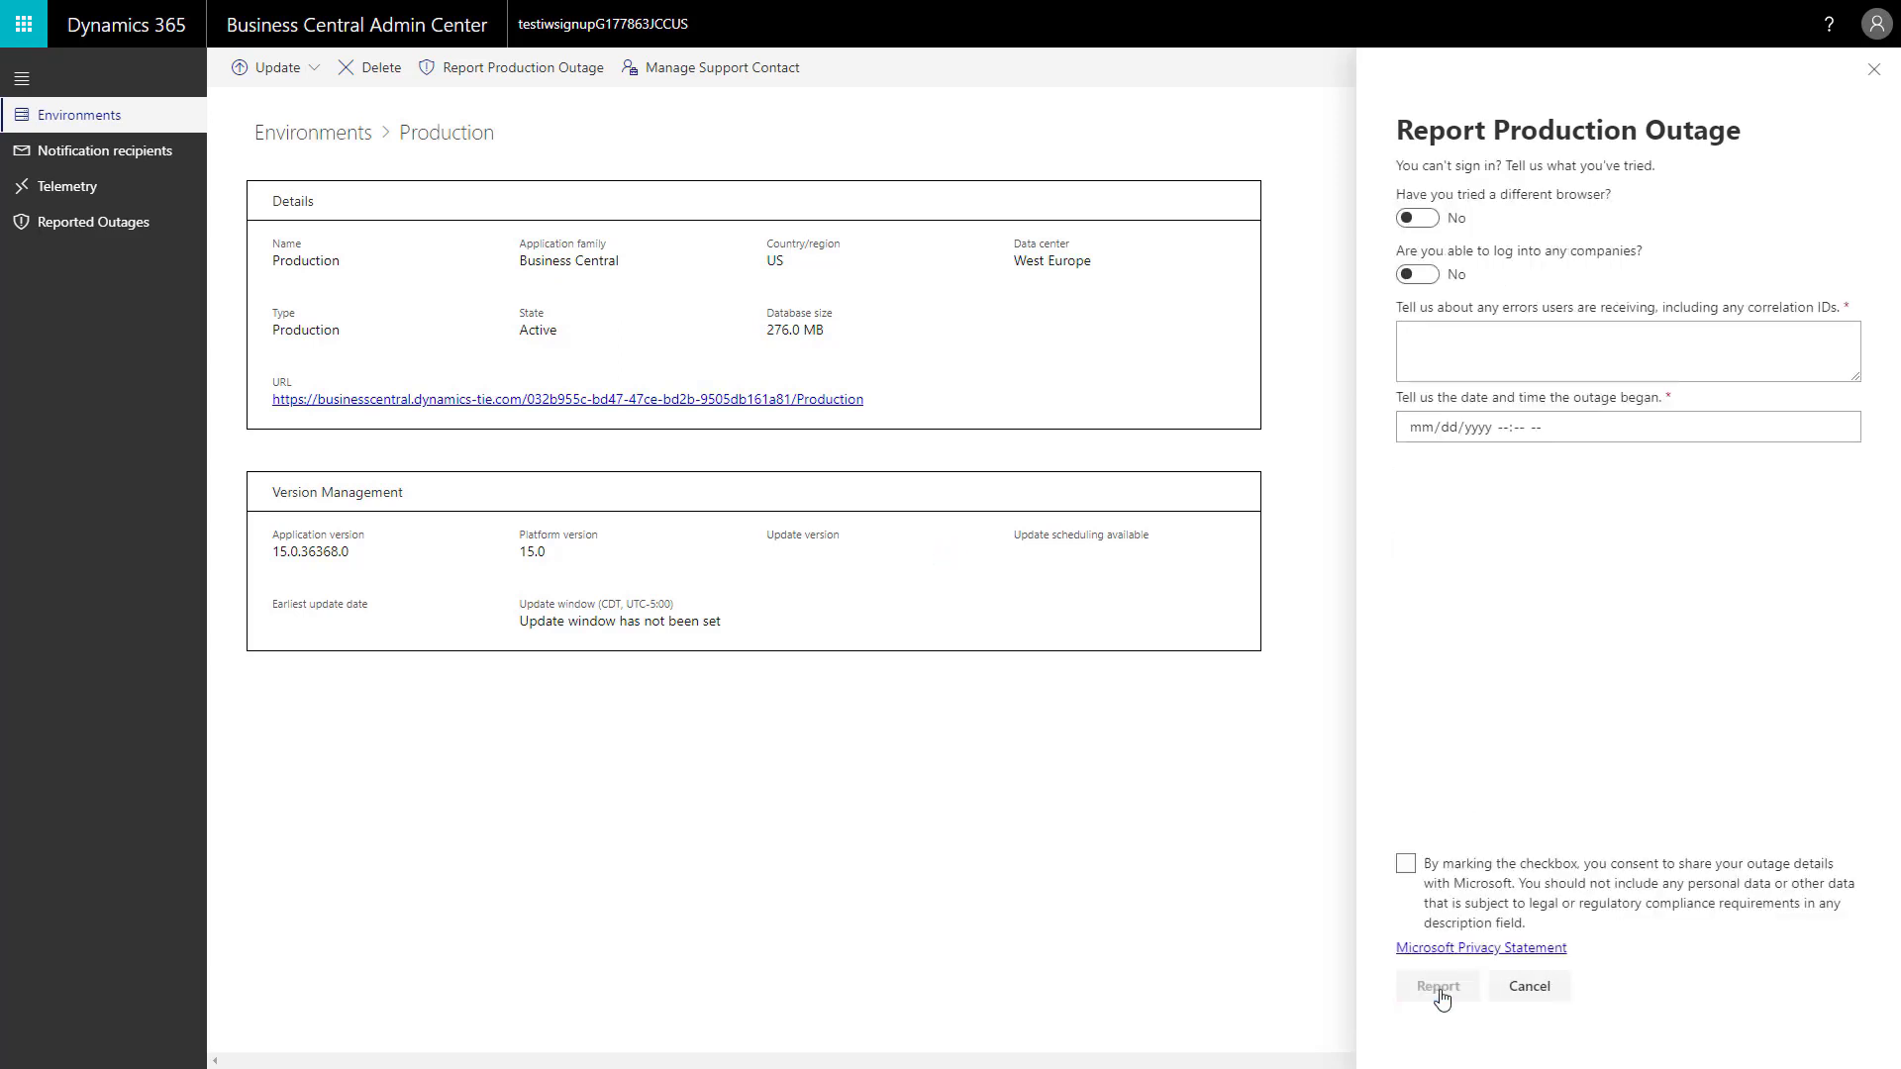
Answer Yes to both questions with 'Edge, Chrome' tried, 'Cronus' accessible and 'errors' described.
click(1413, 218)
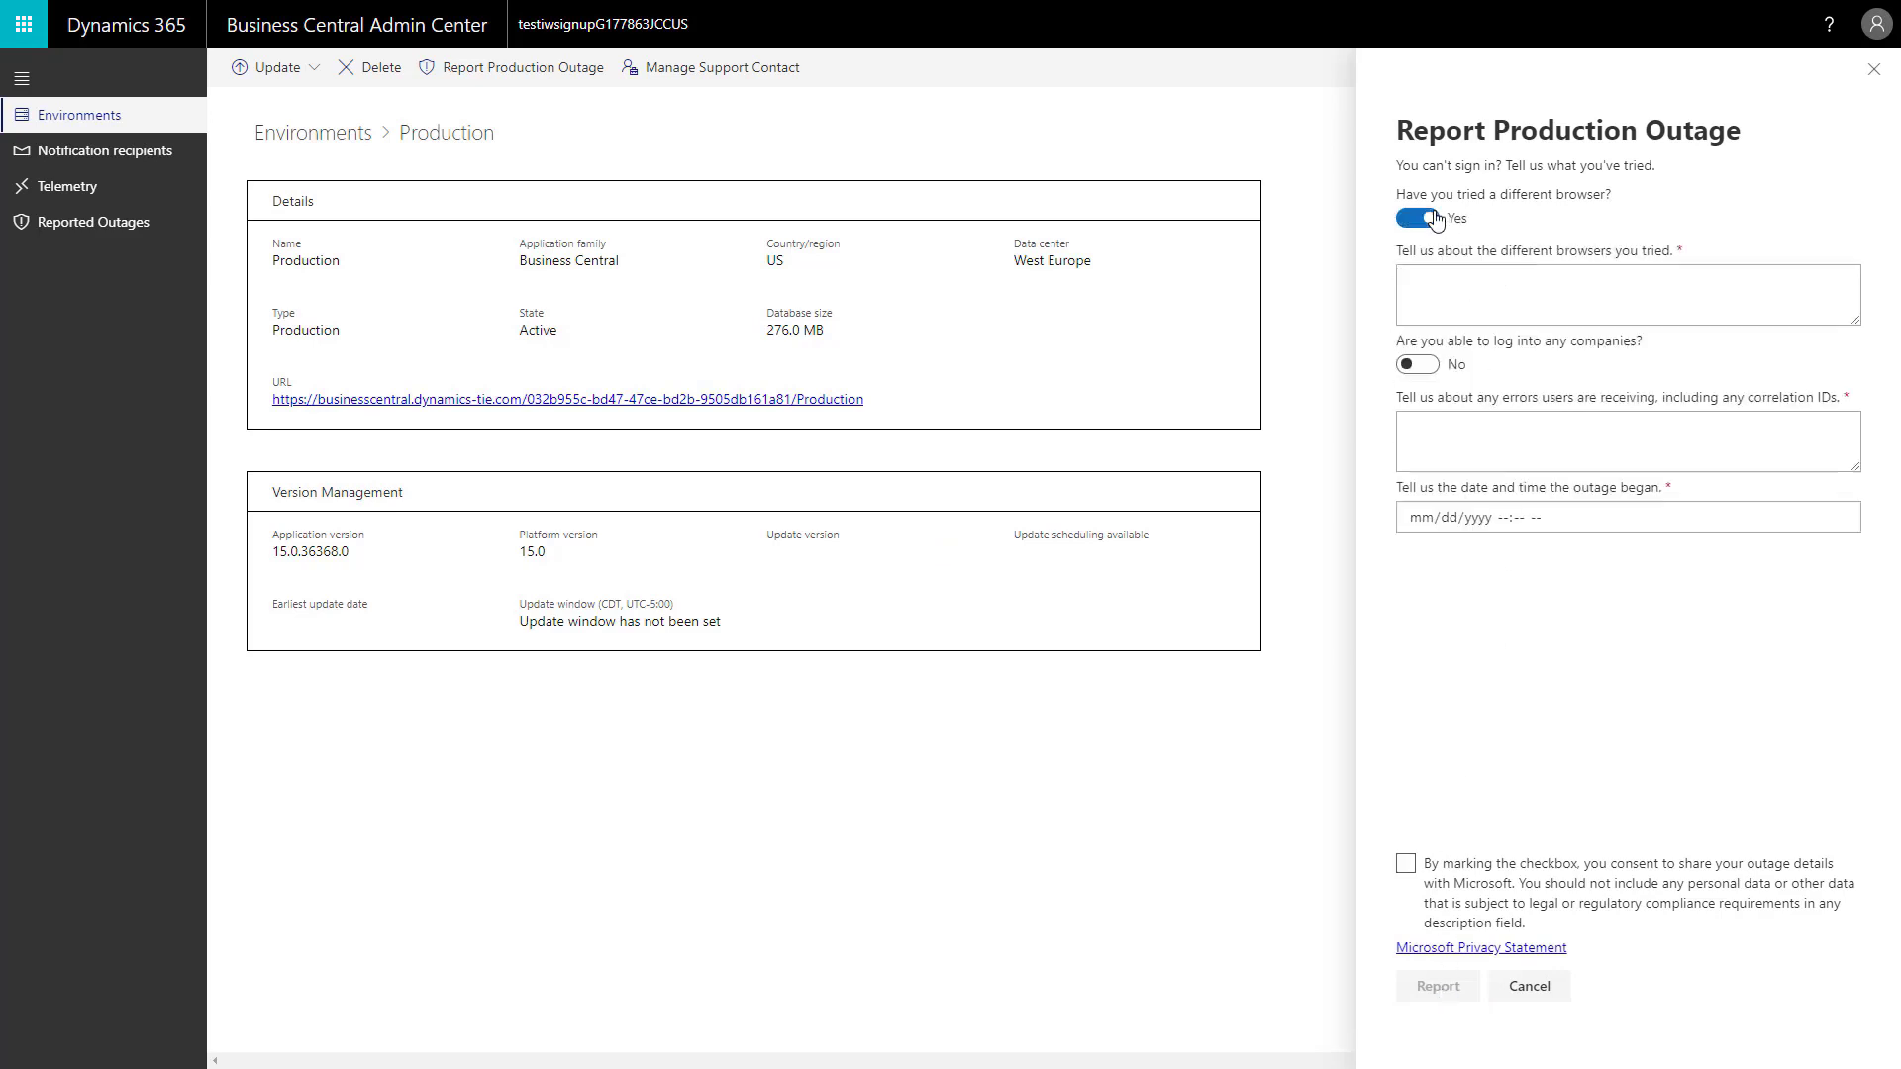
text(Edge)
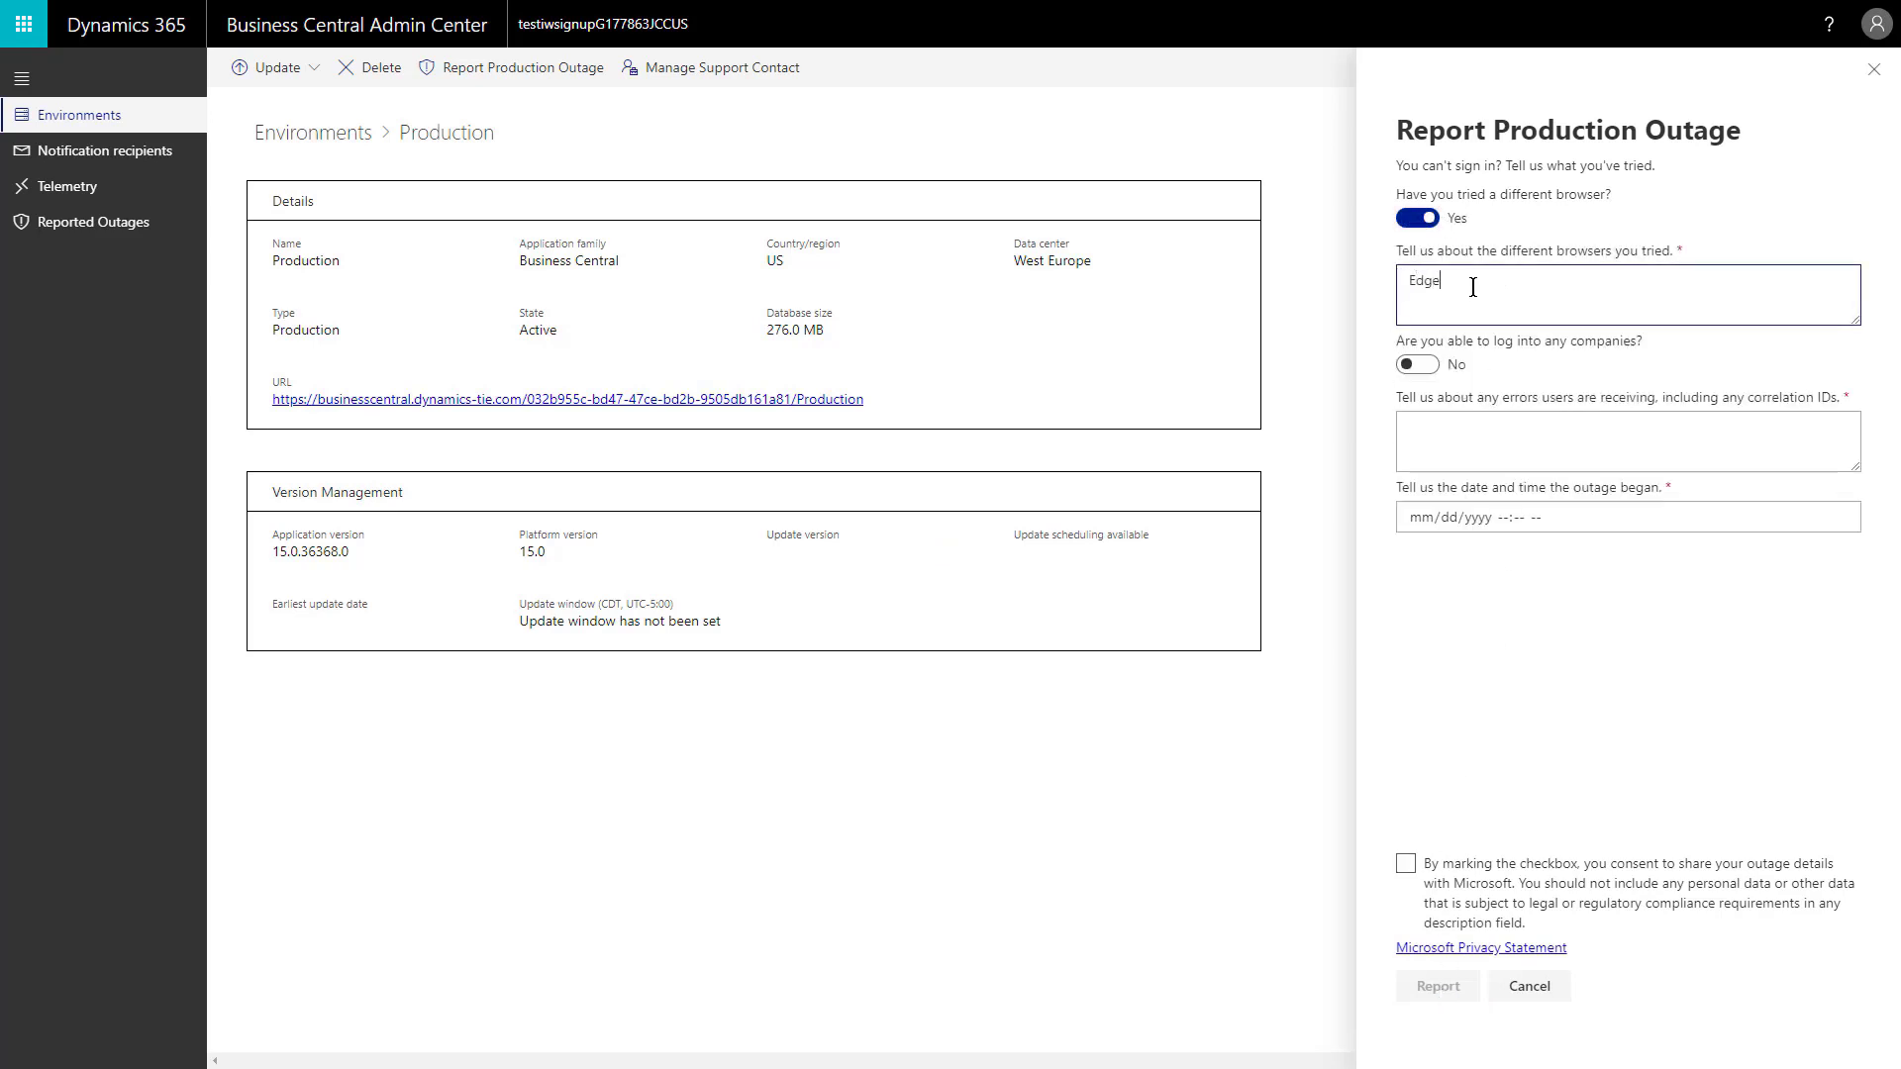
text(, Chrome)
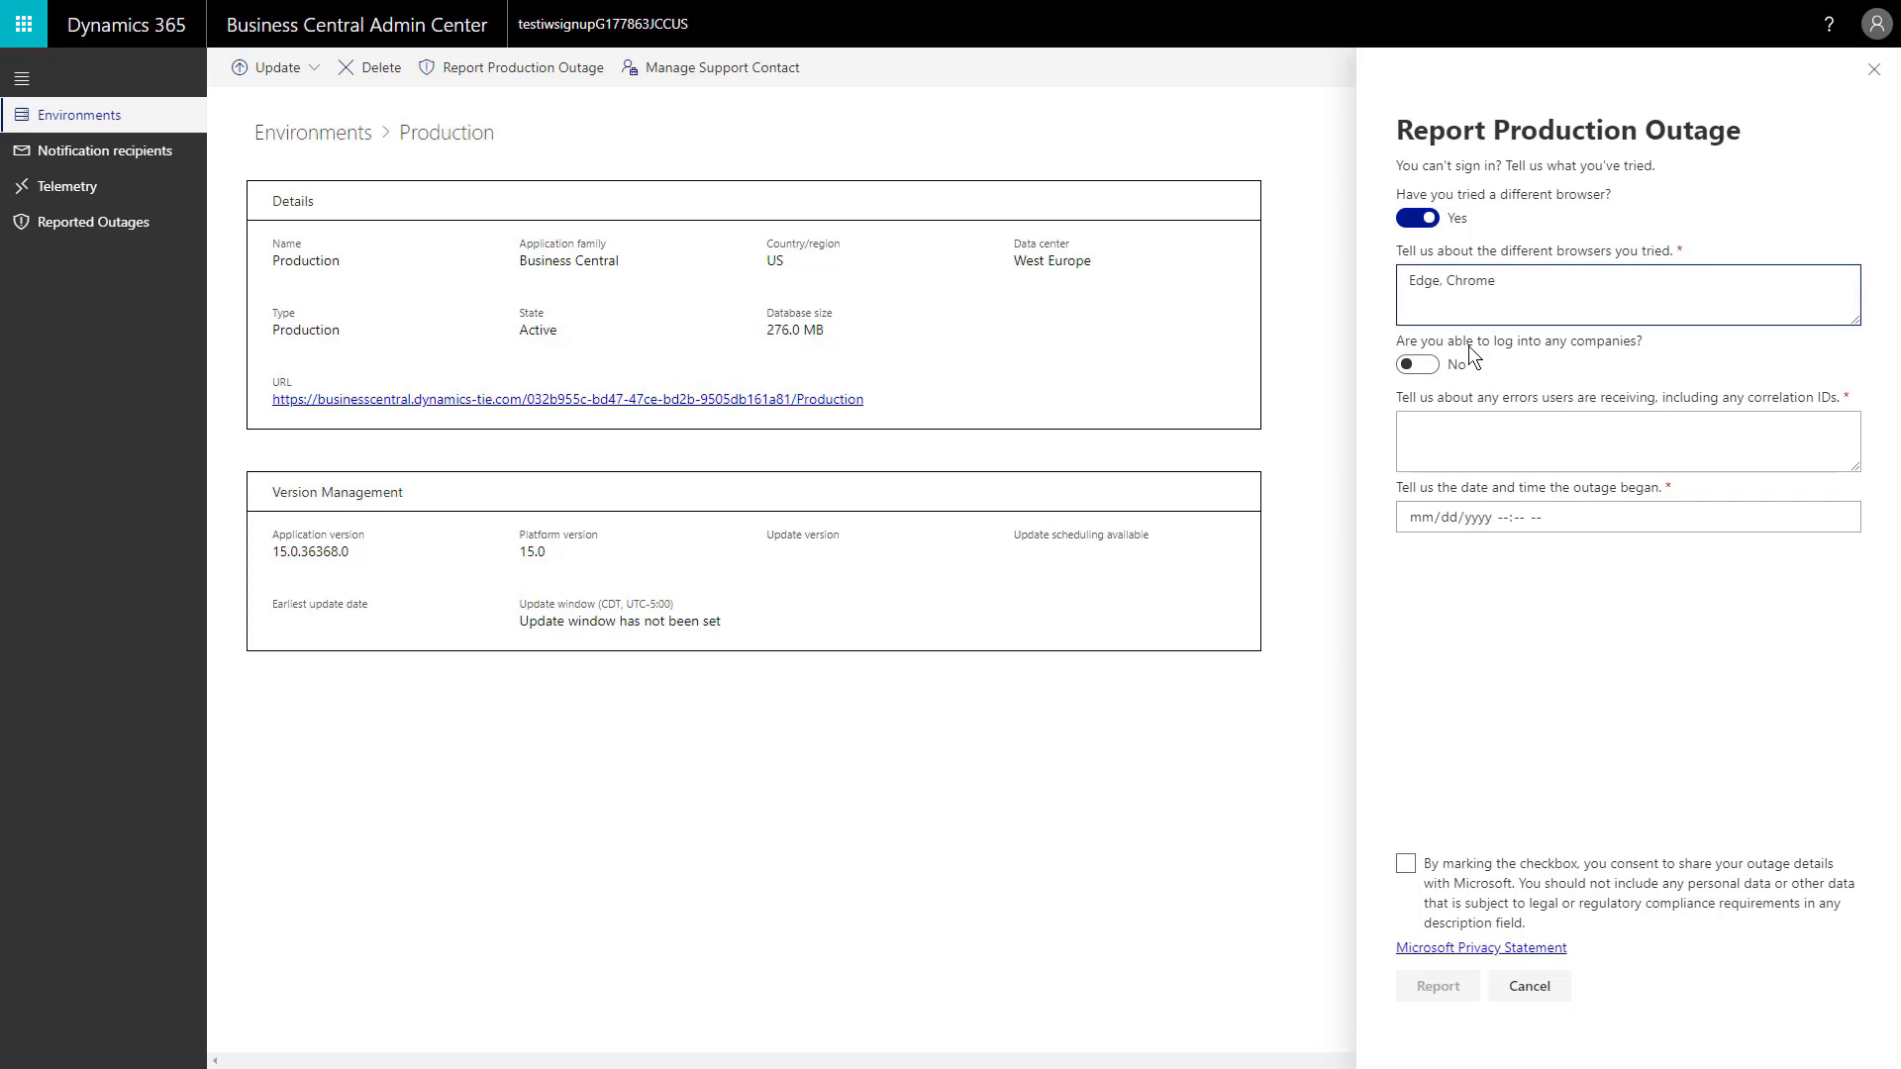
click(1414, 364)
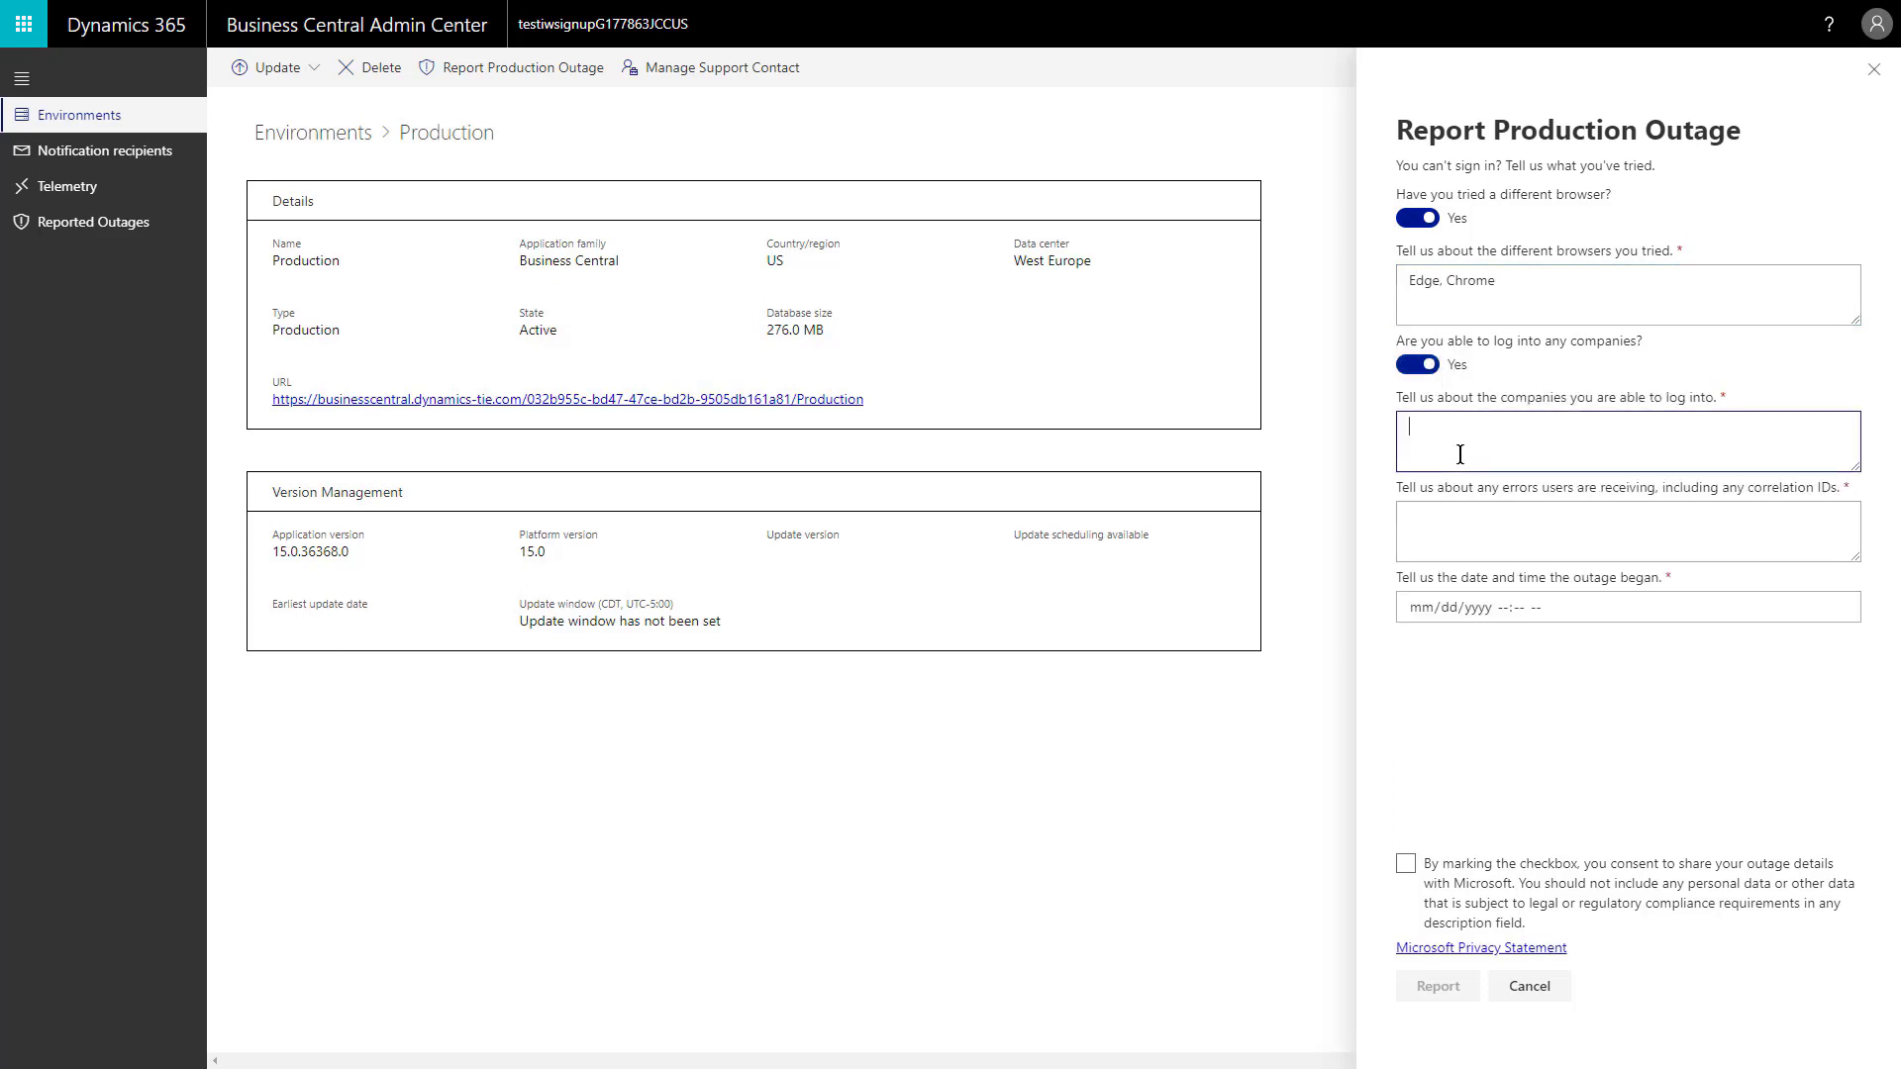
text(Cronus)
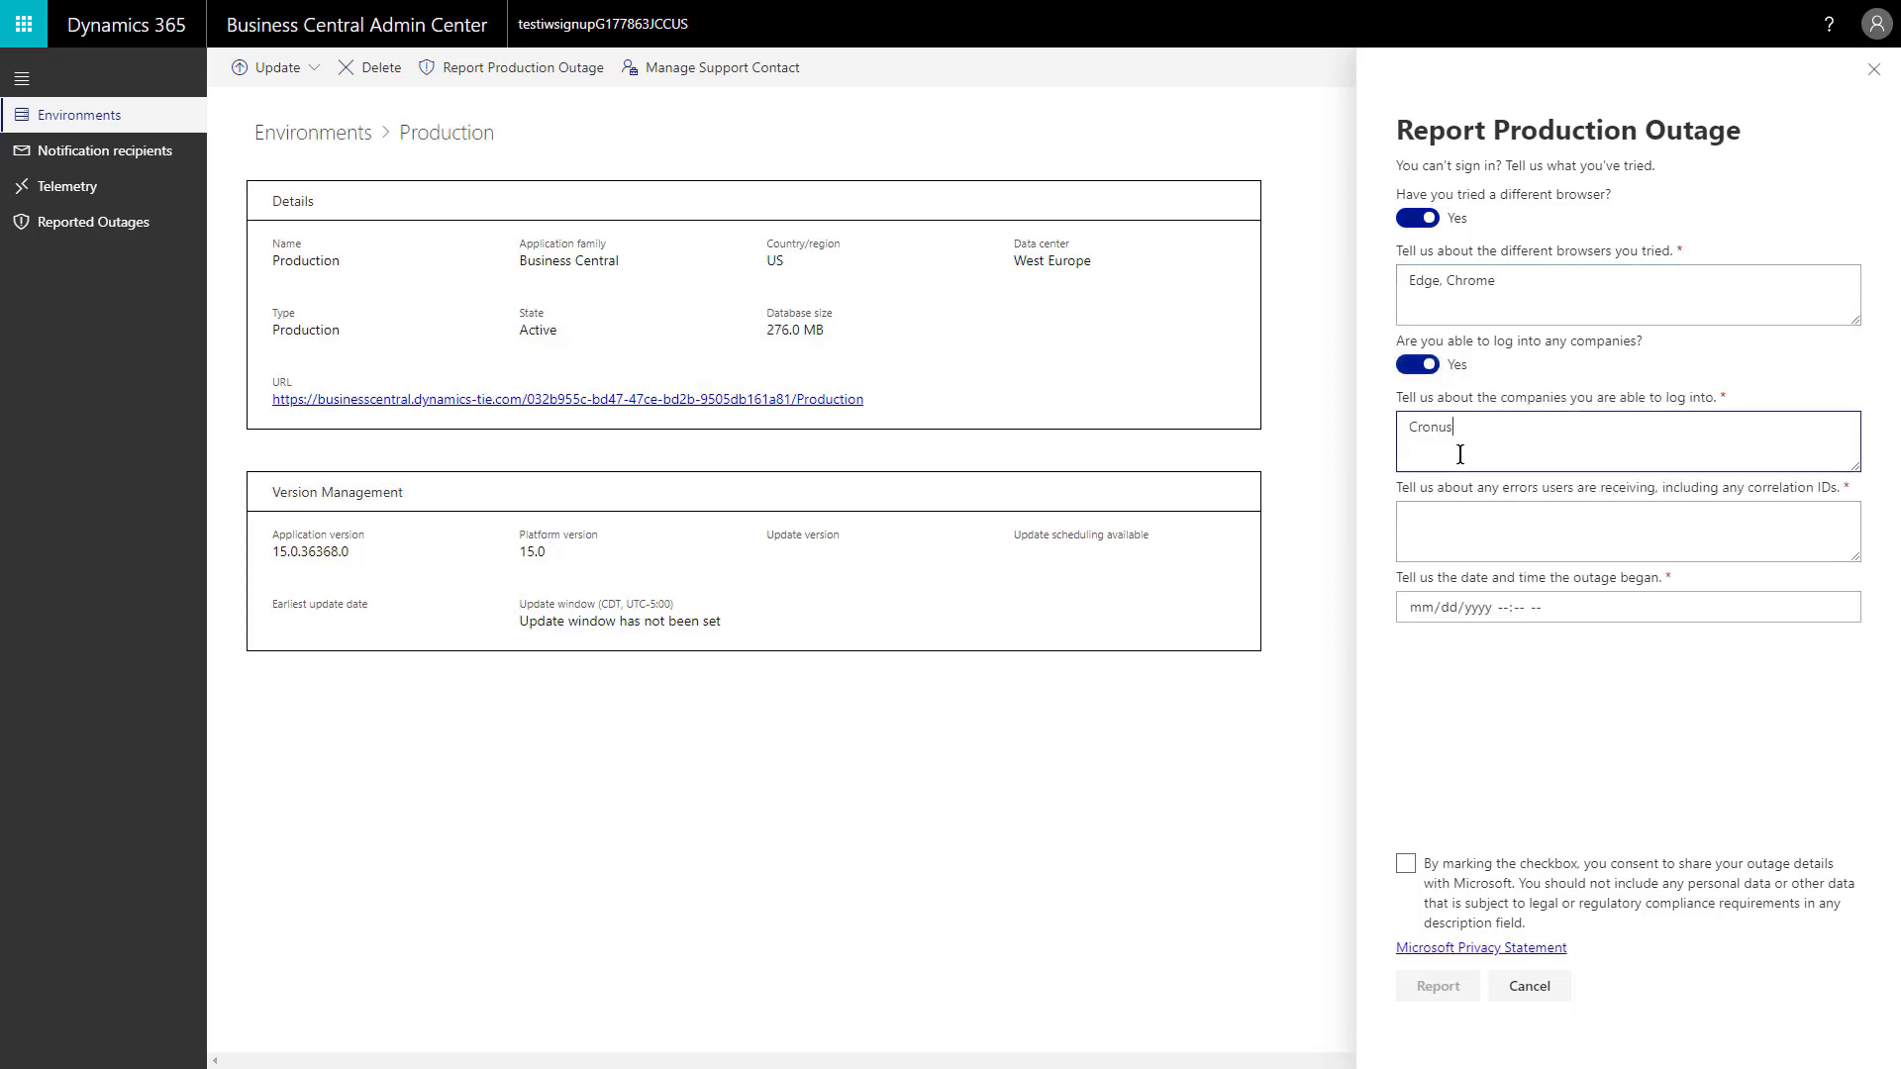
click(1628, 531)
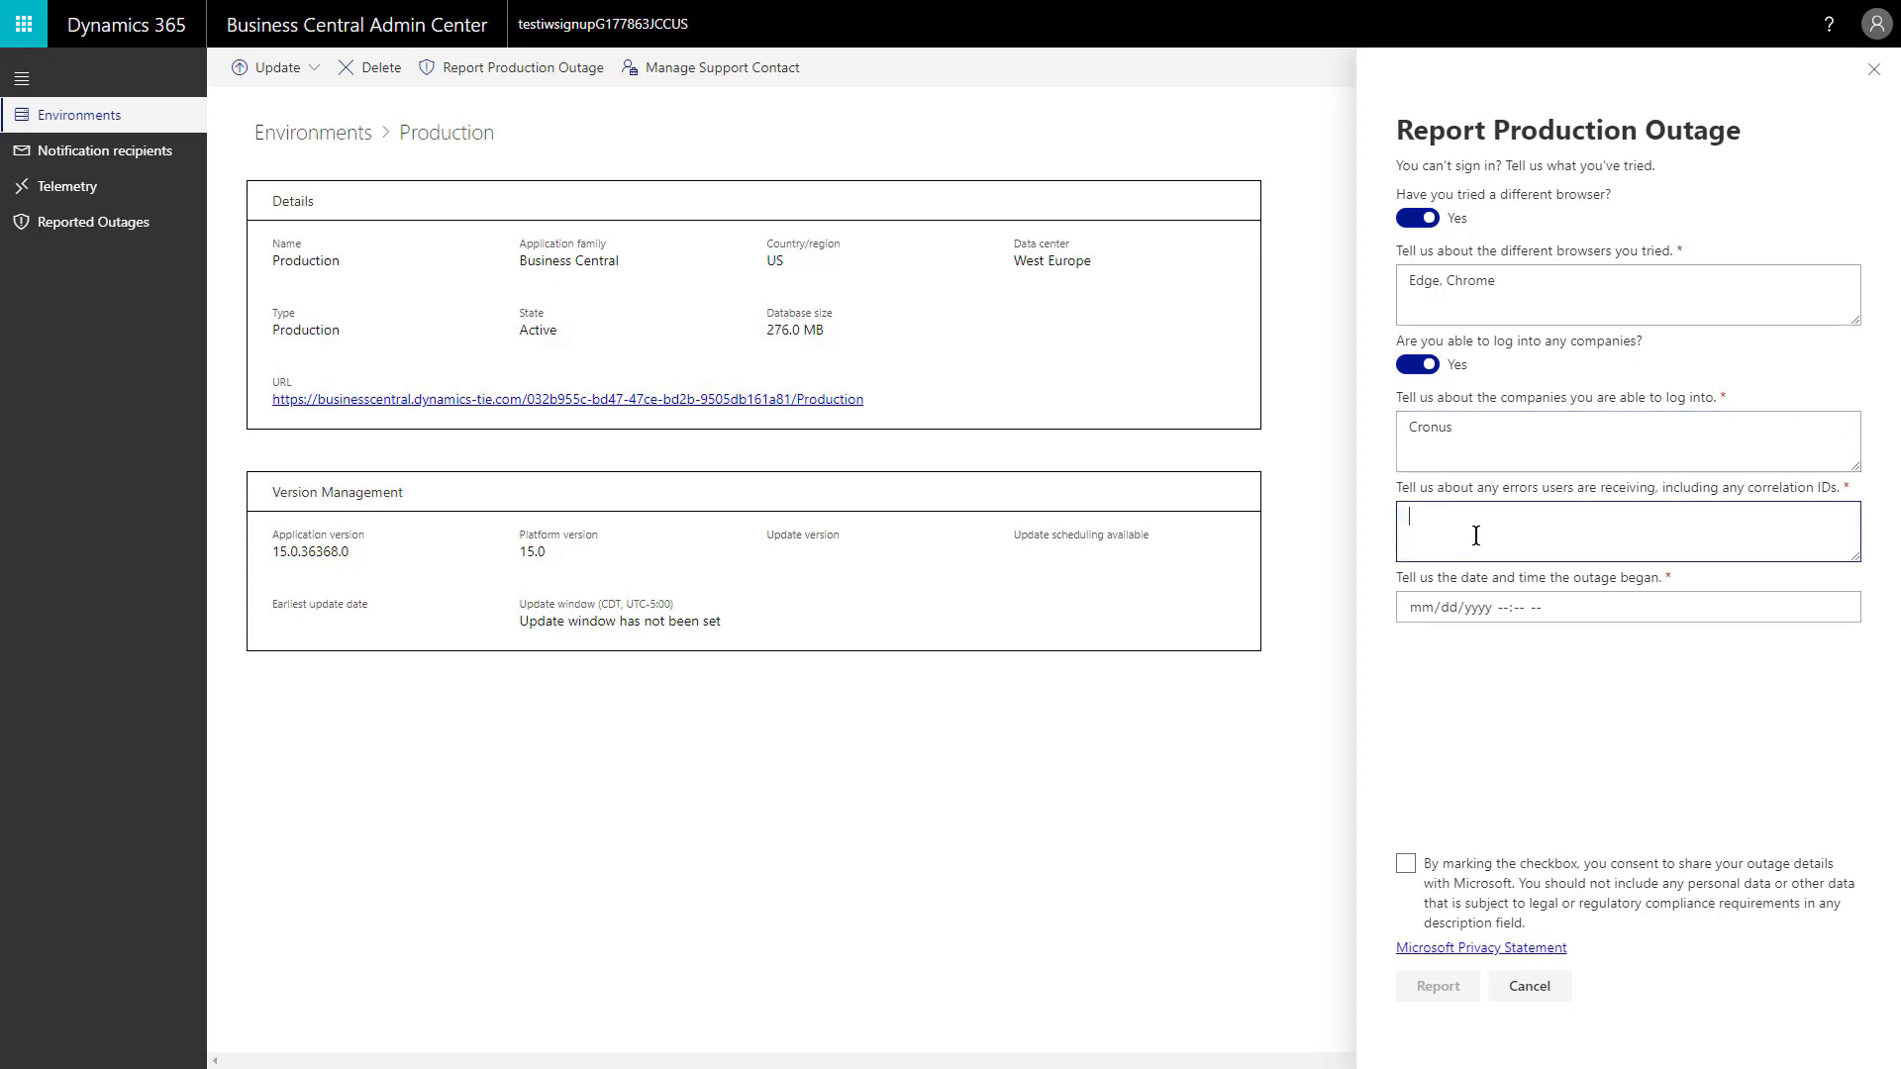
text(errors)
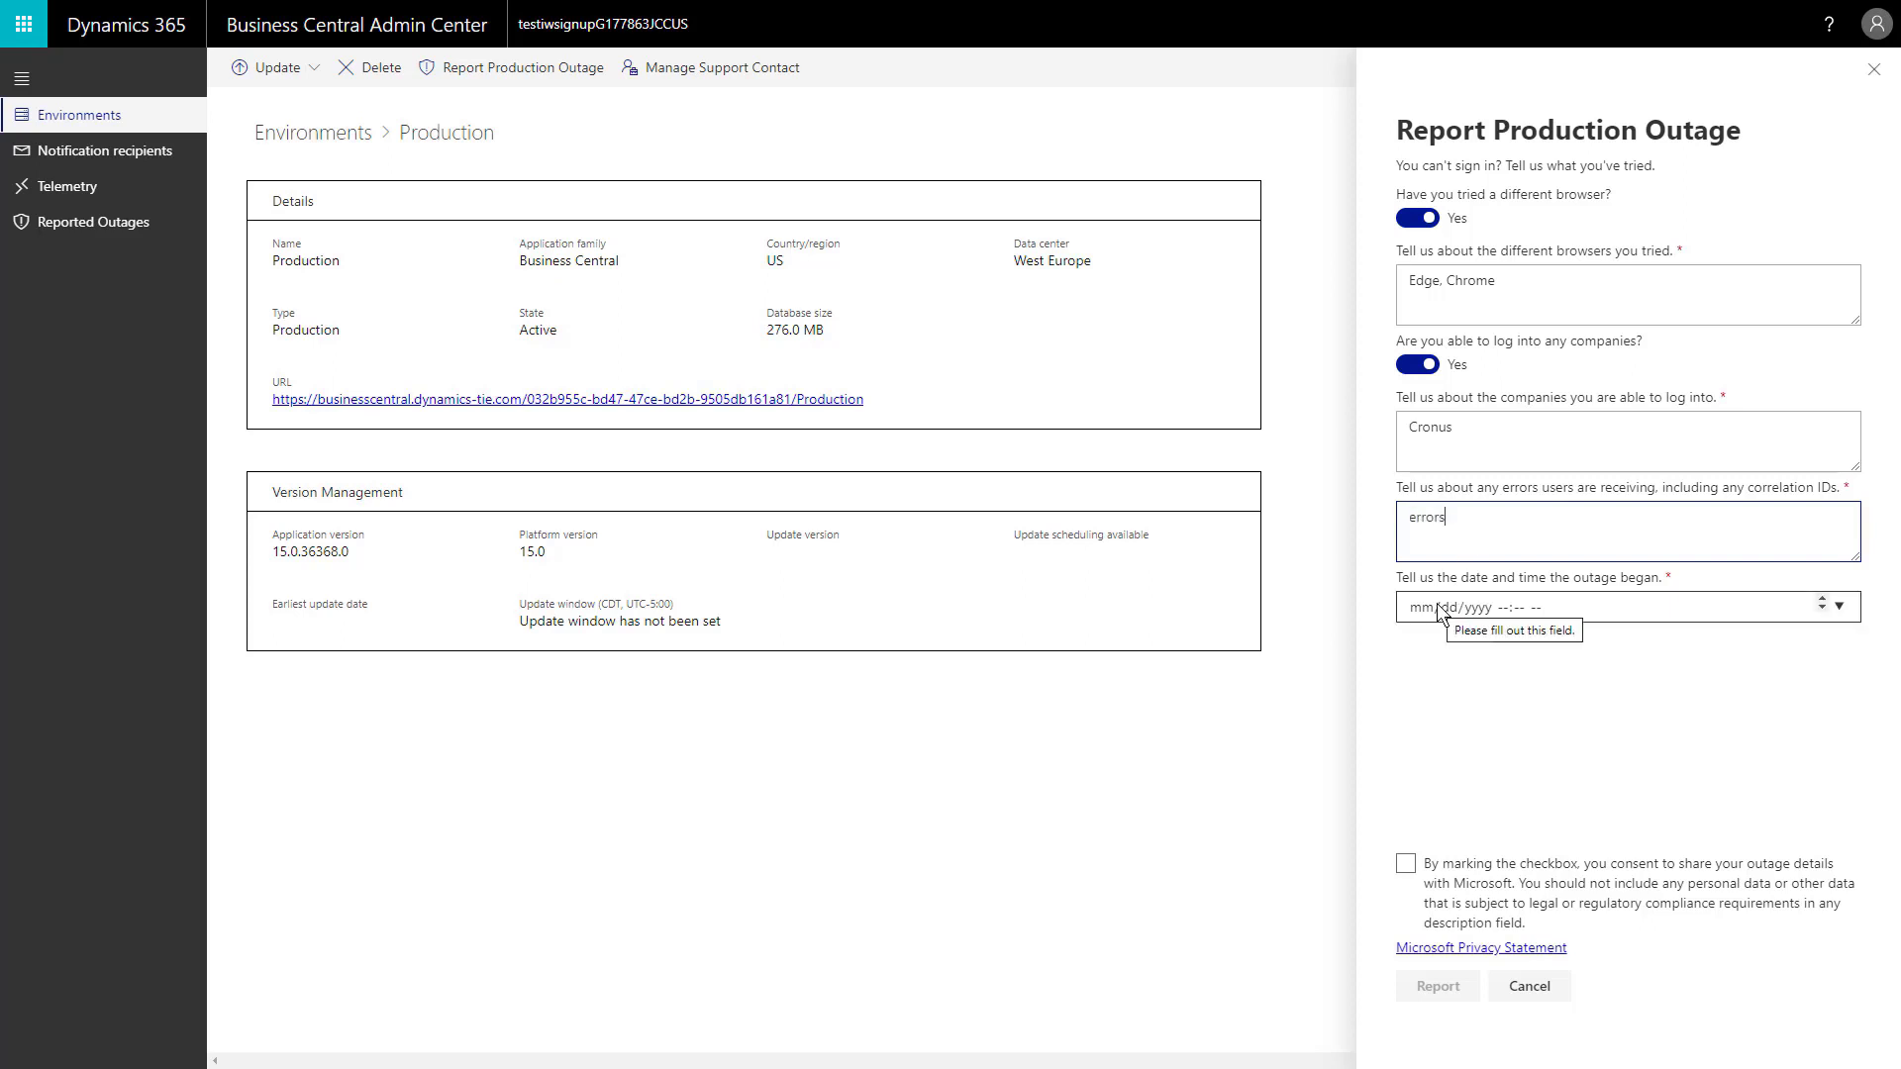
Set the outage start to September 19, 2019 at 08:00 AM.
click(1420, 606)
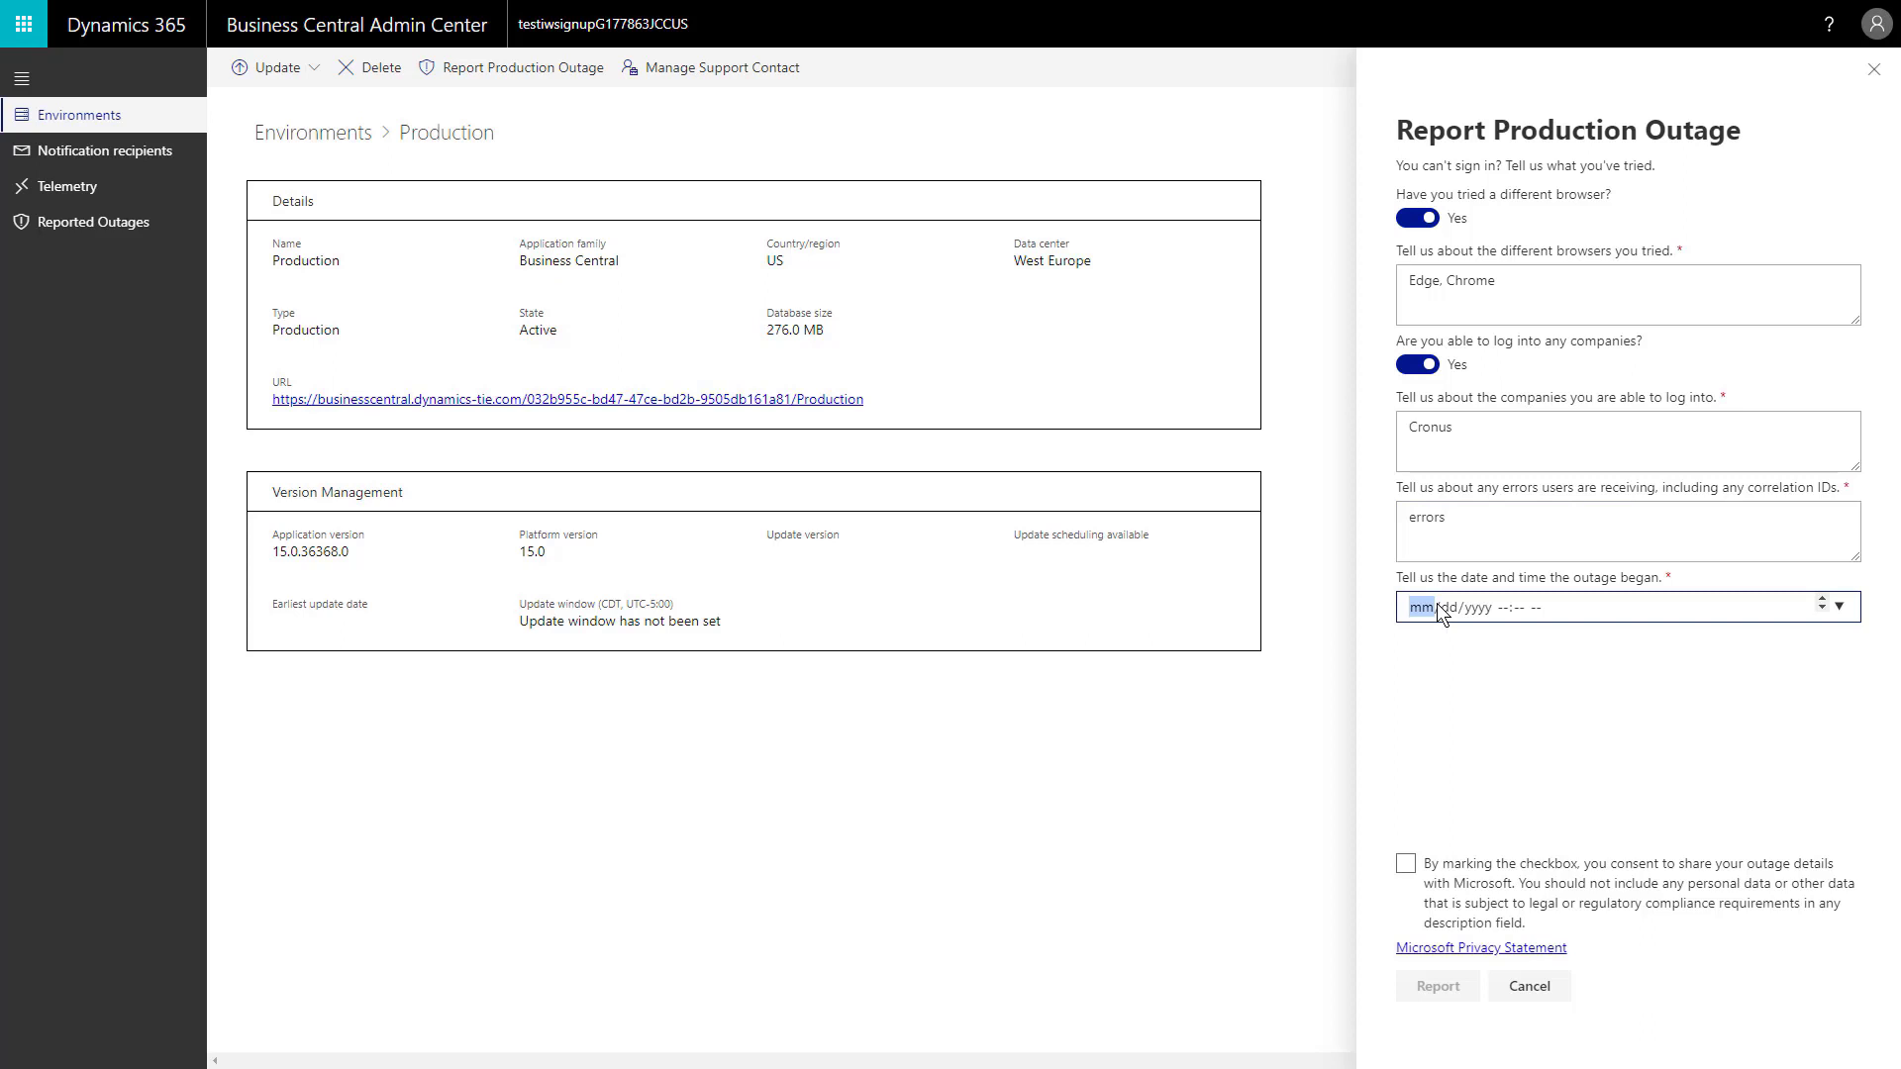
text(12/dd/yyyy --:-- --)
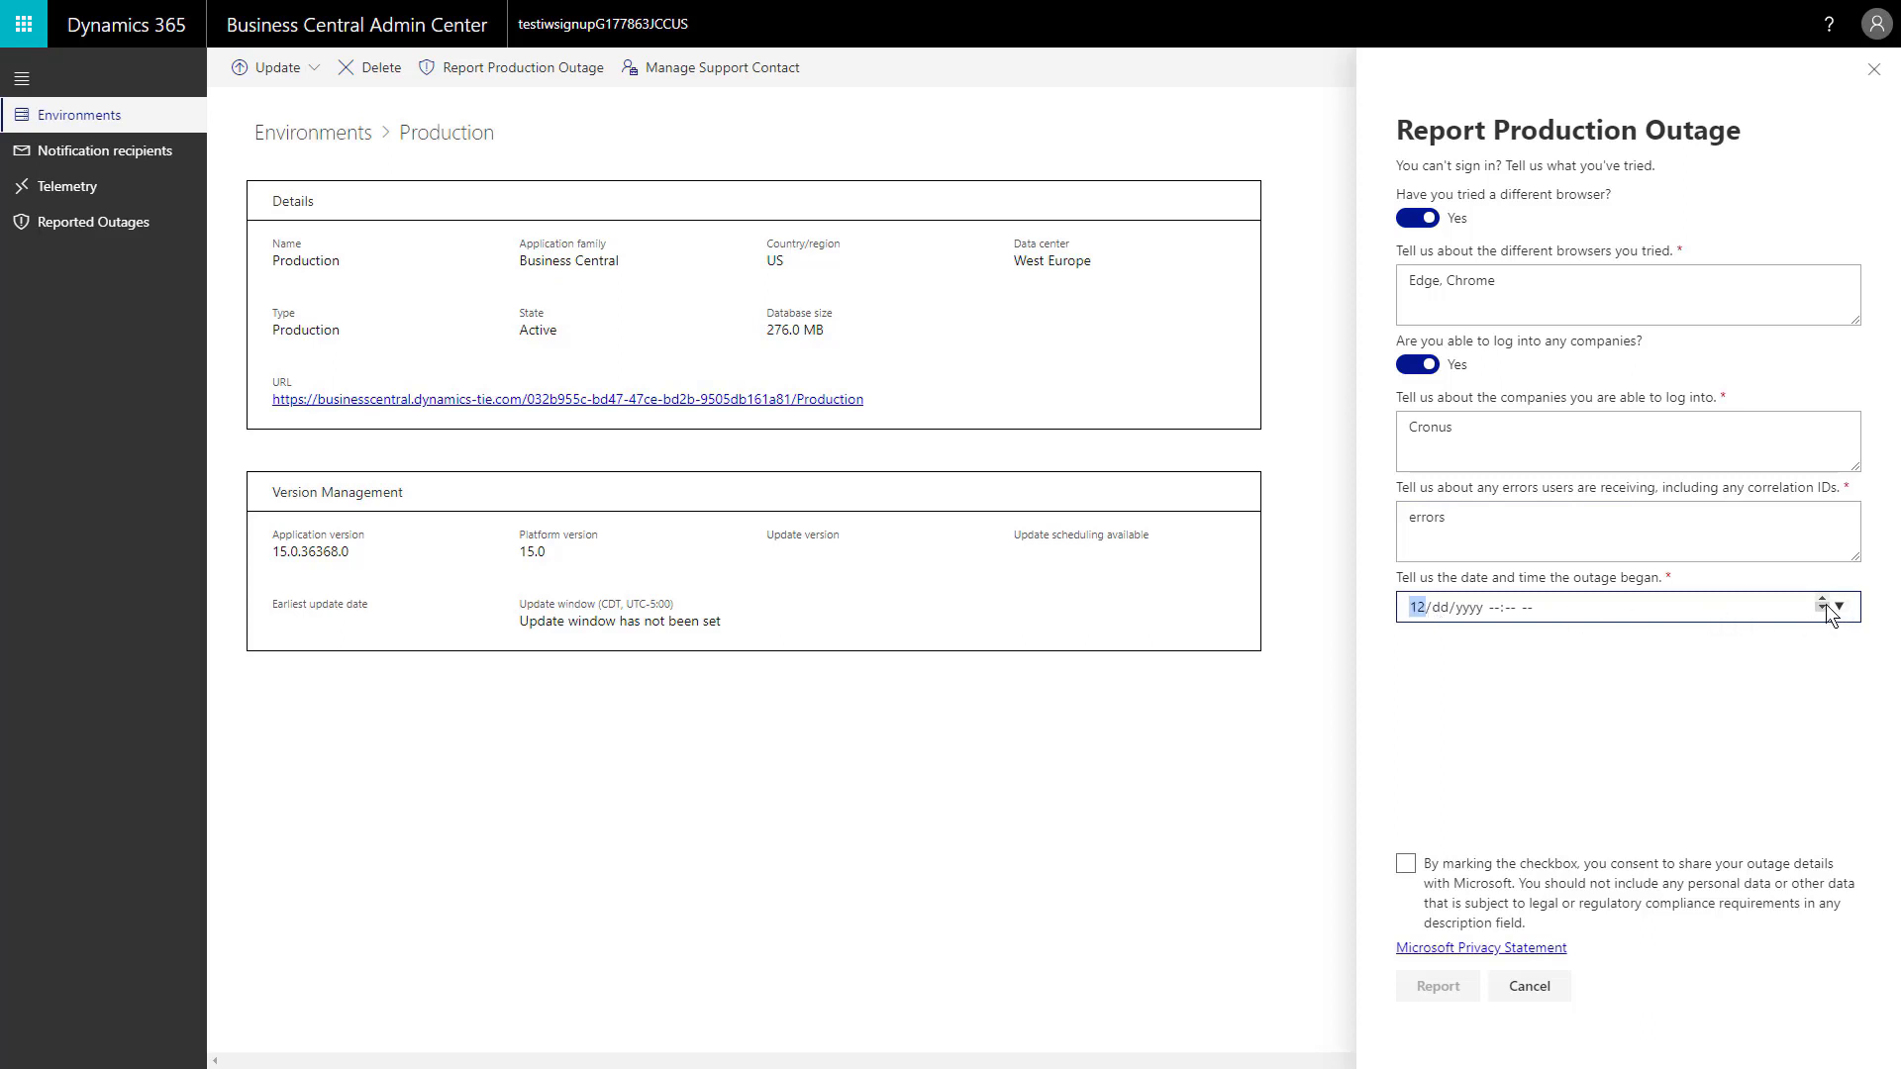
click(1840, 606)
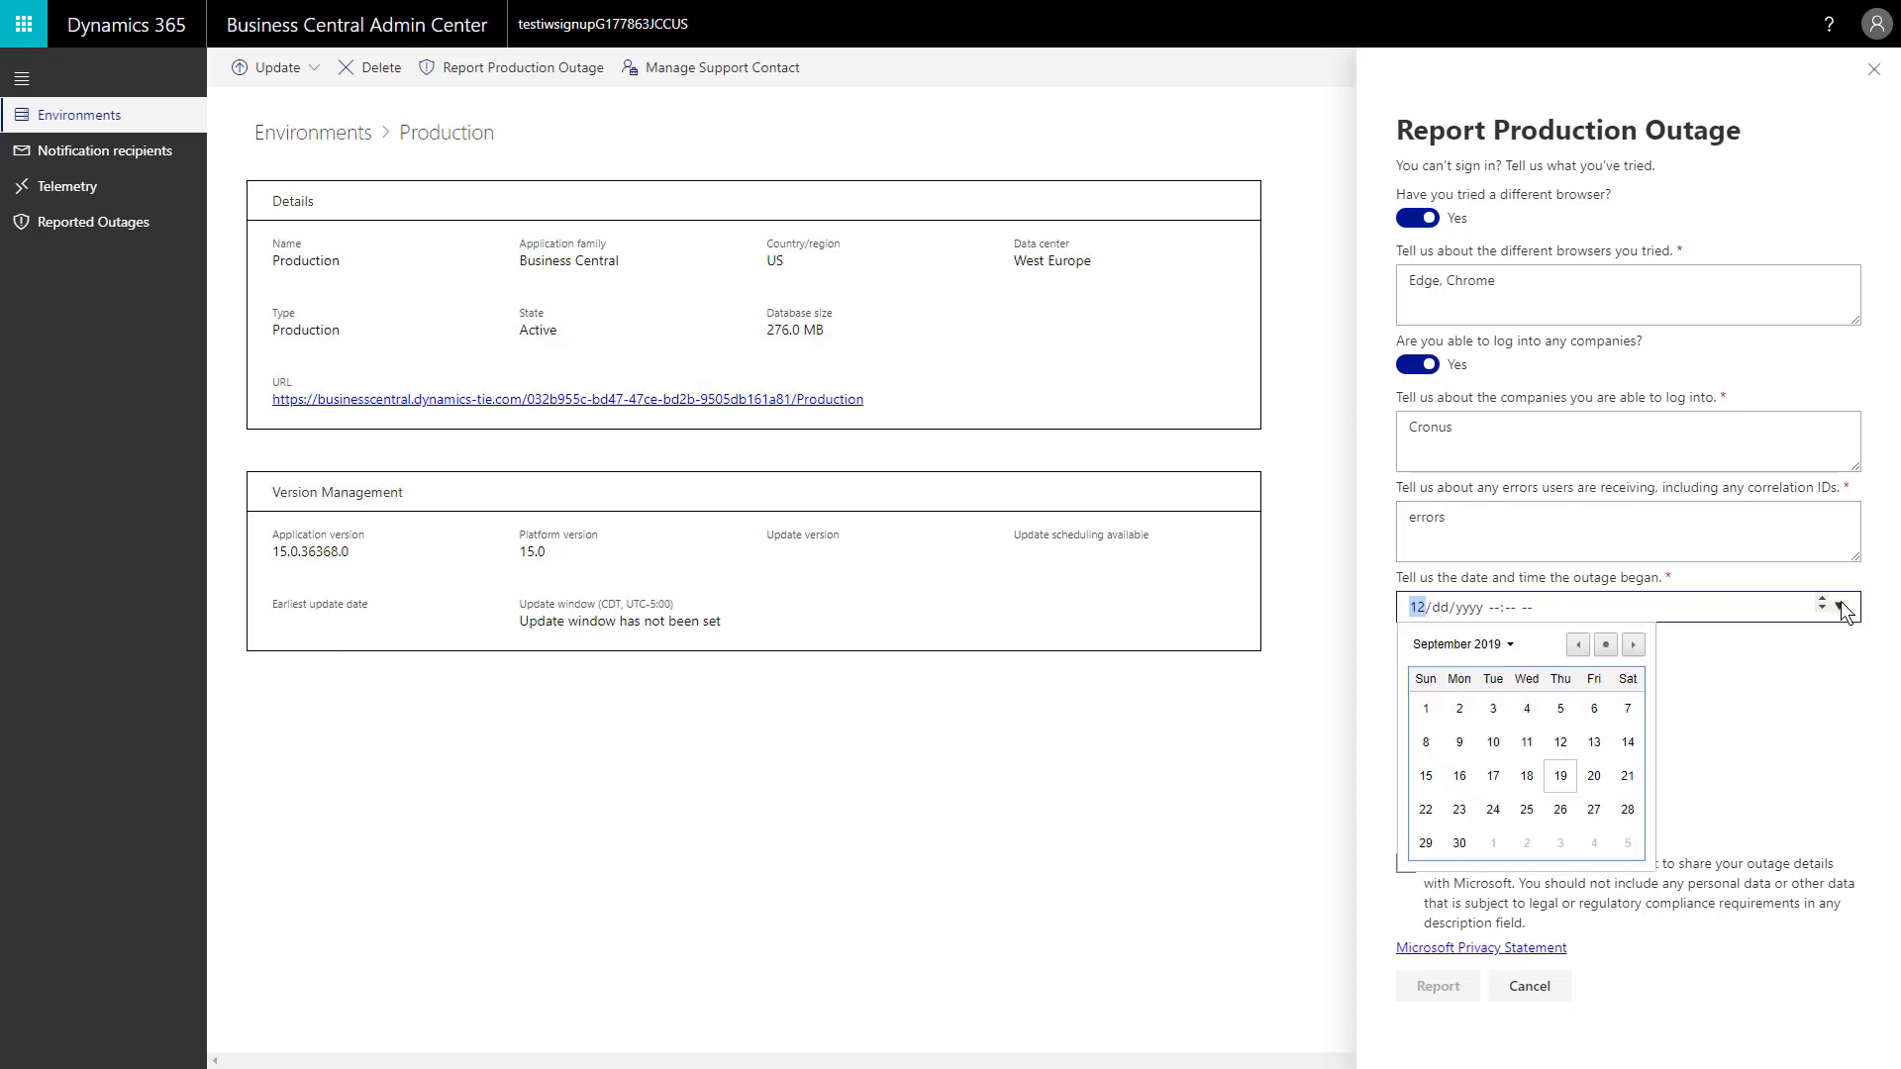
click(1561, 776)
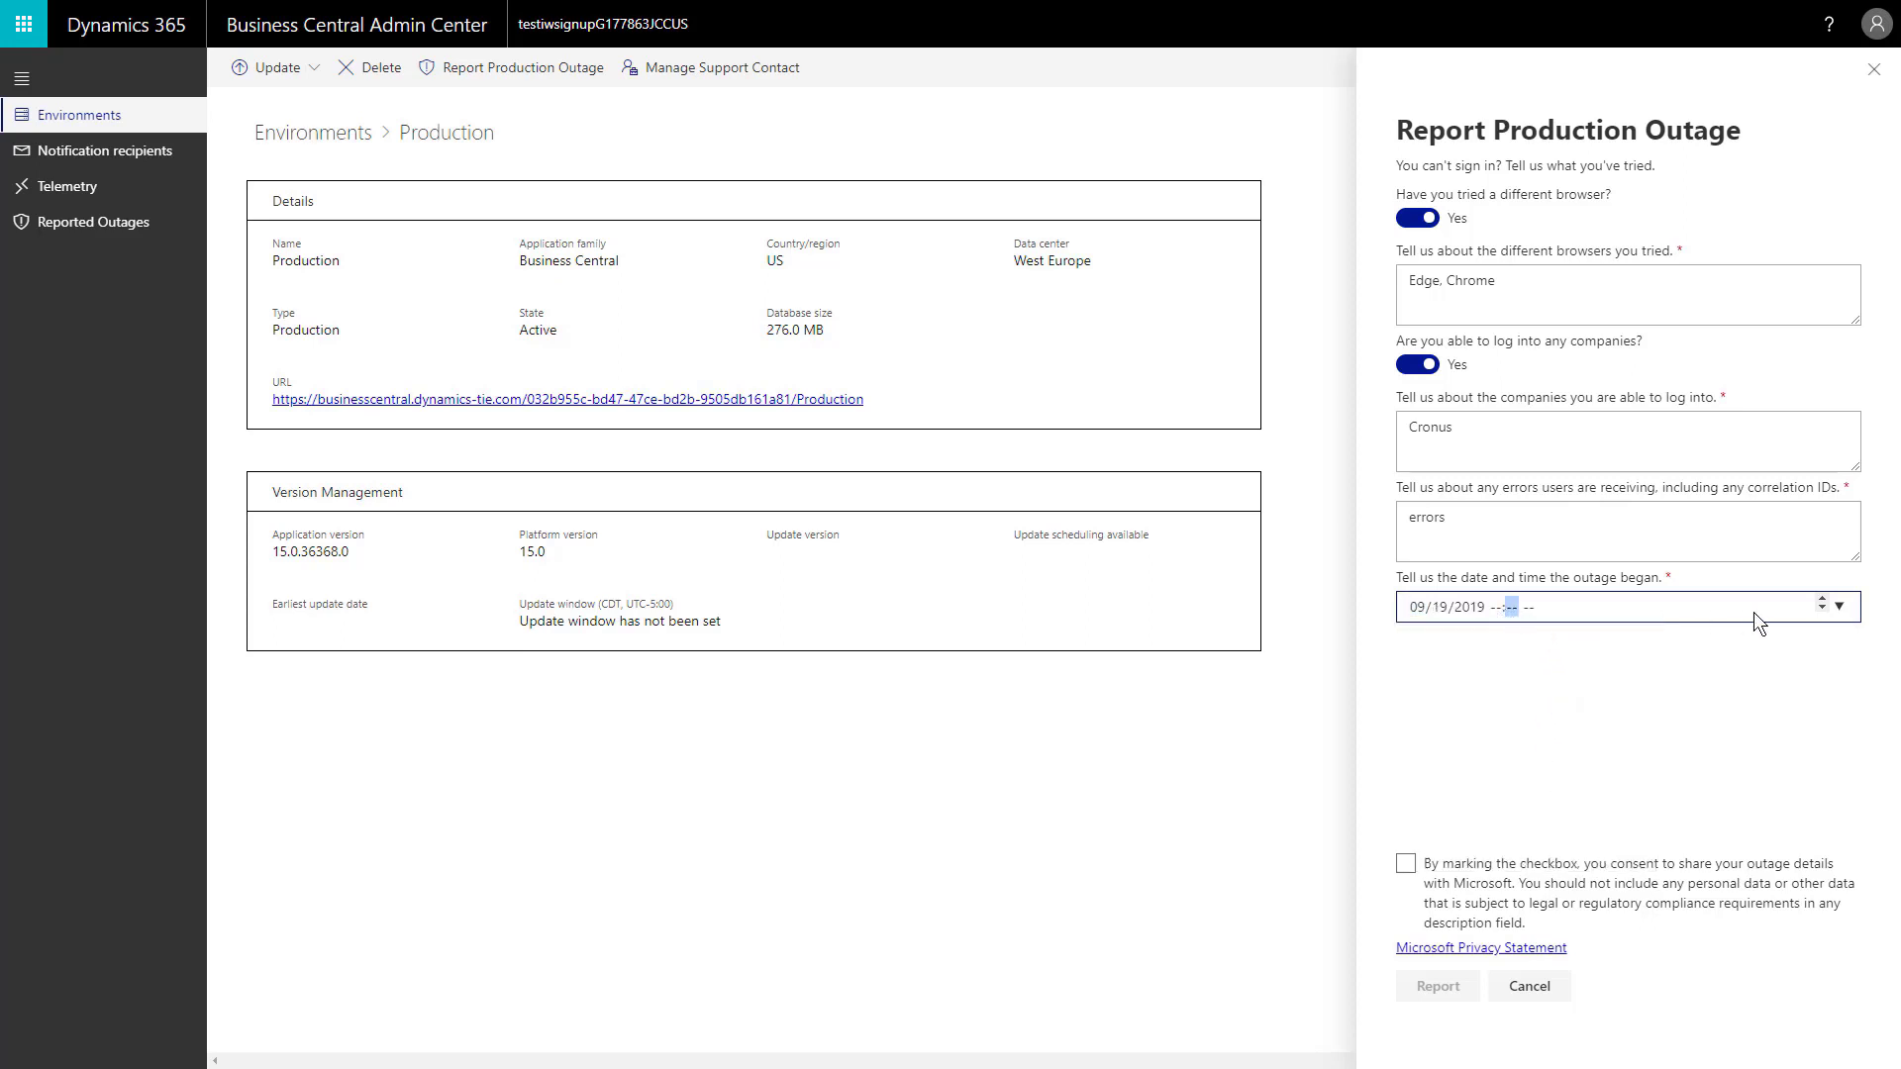
click(1839, 606)
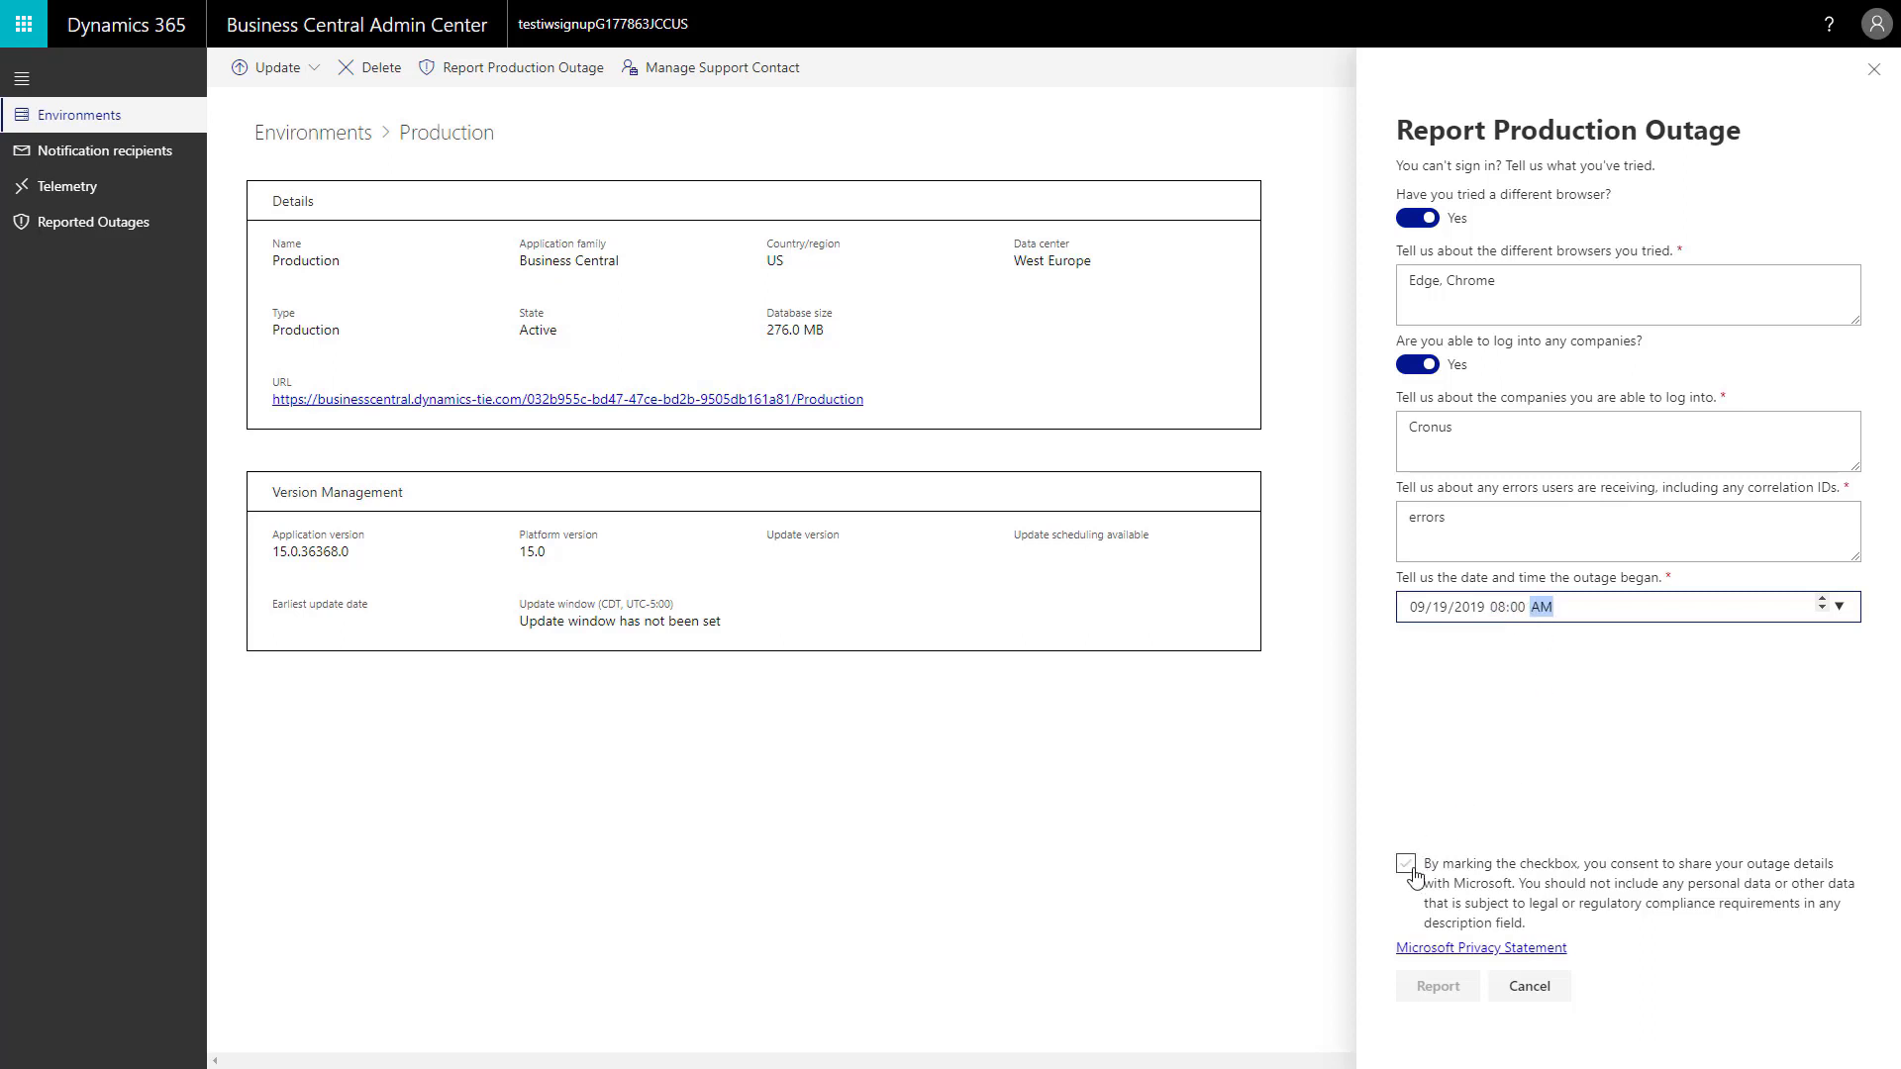
Consent to sharing details with Microsoft and submit the outage report.
click(1406, 863)
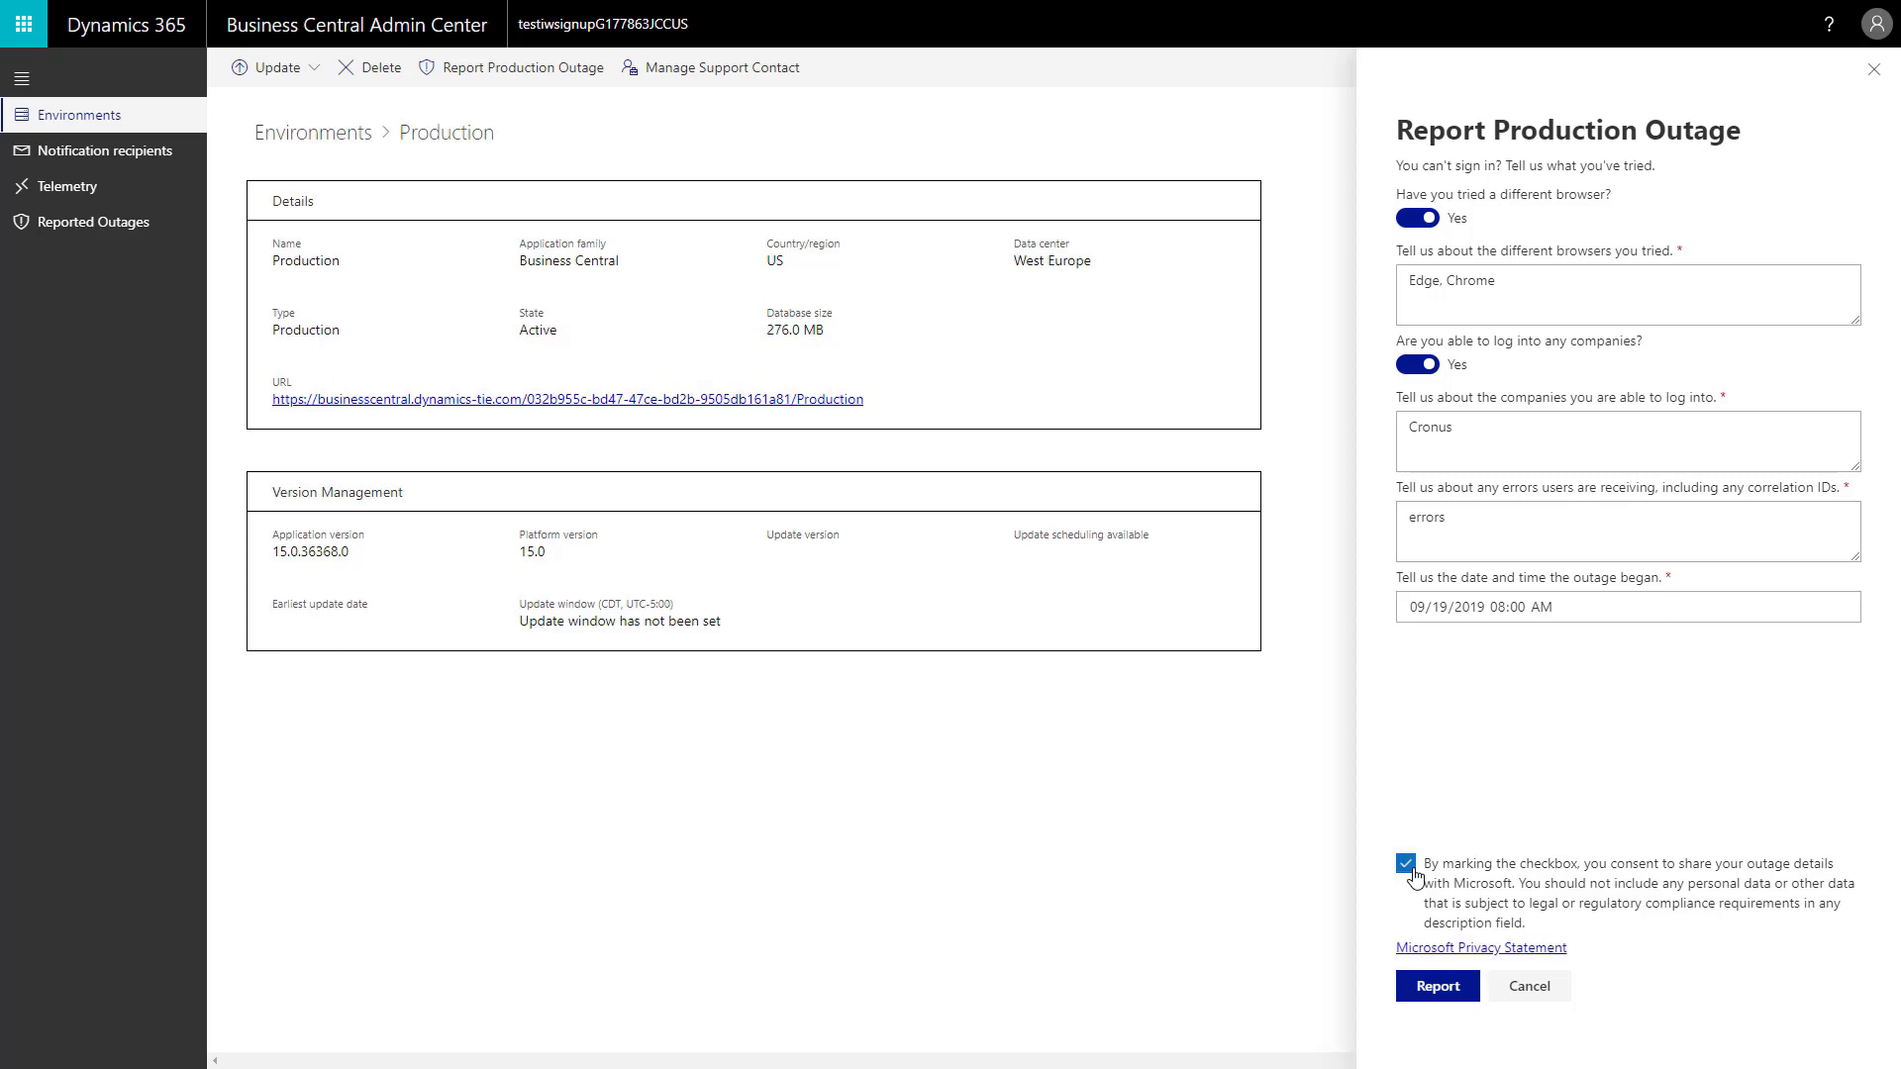
mouse_move(1412, 903)
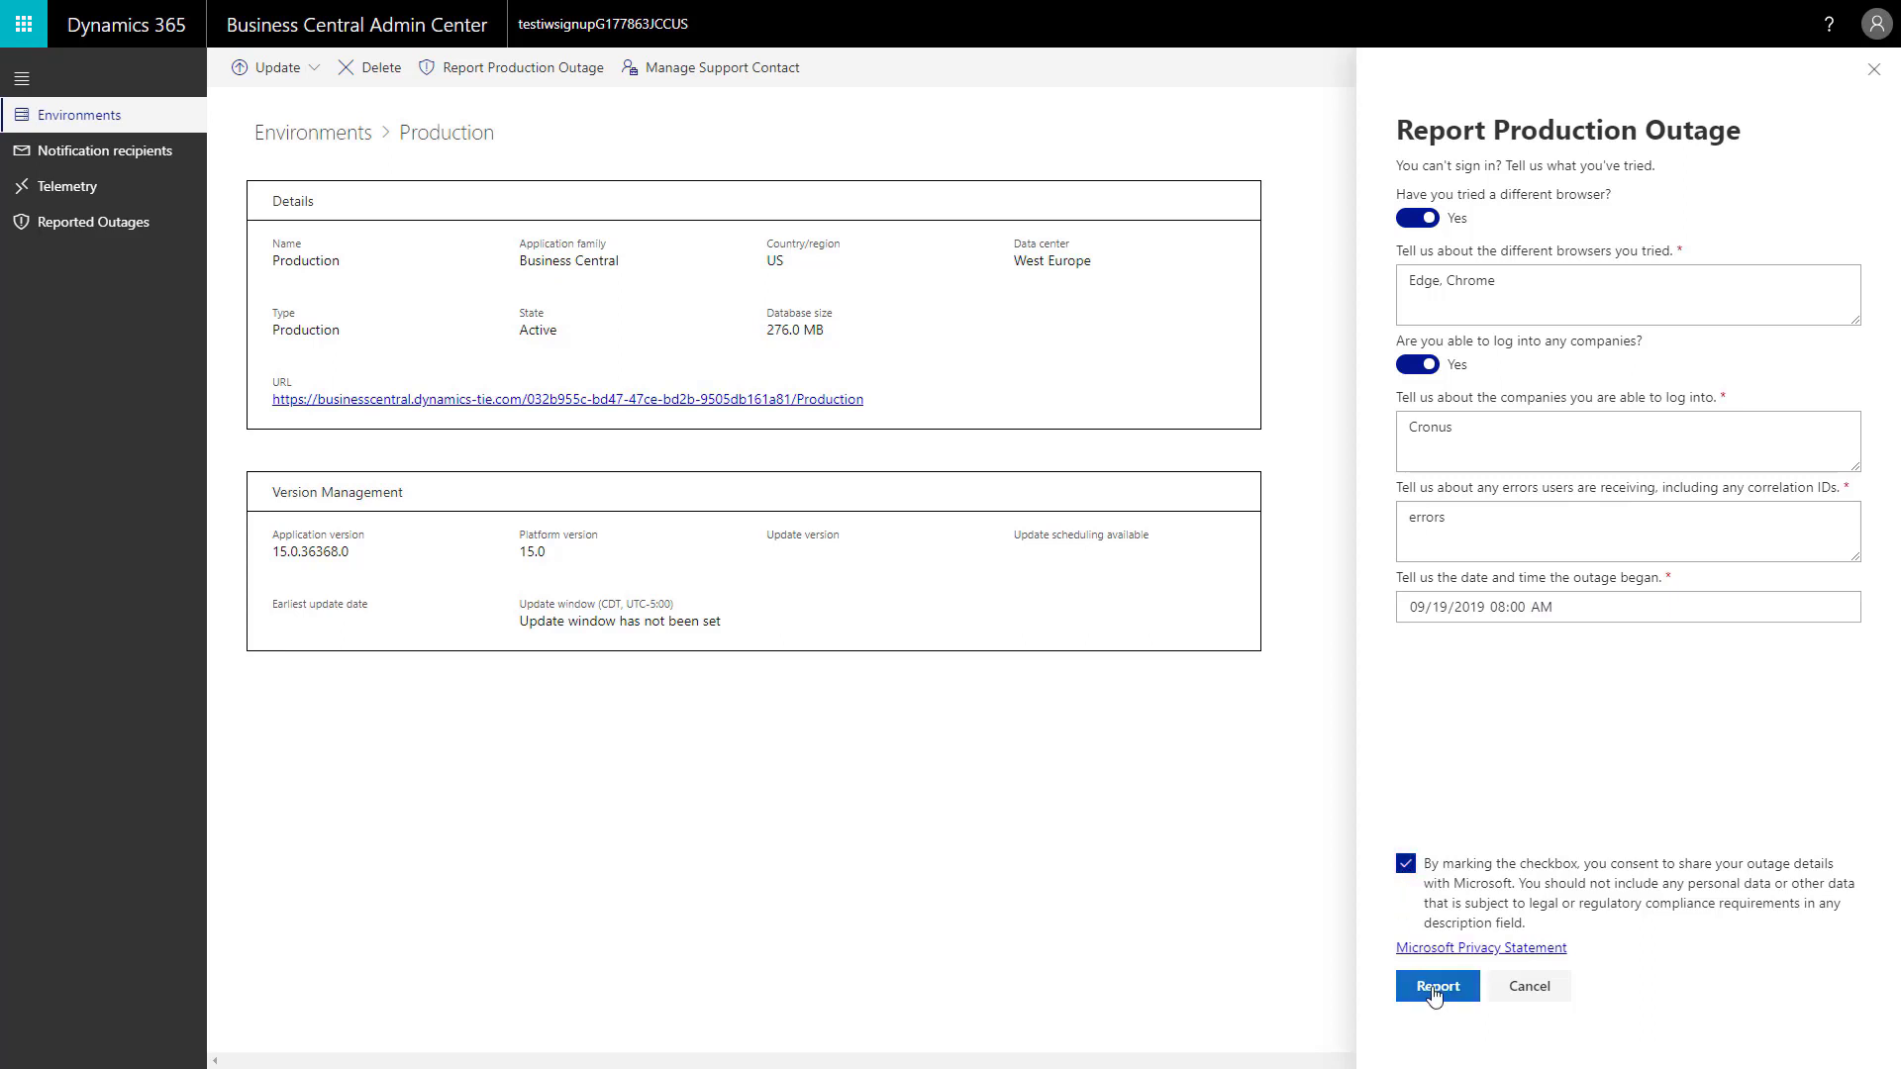
click(1436, 986)
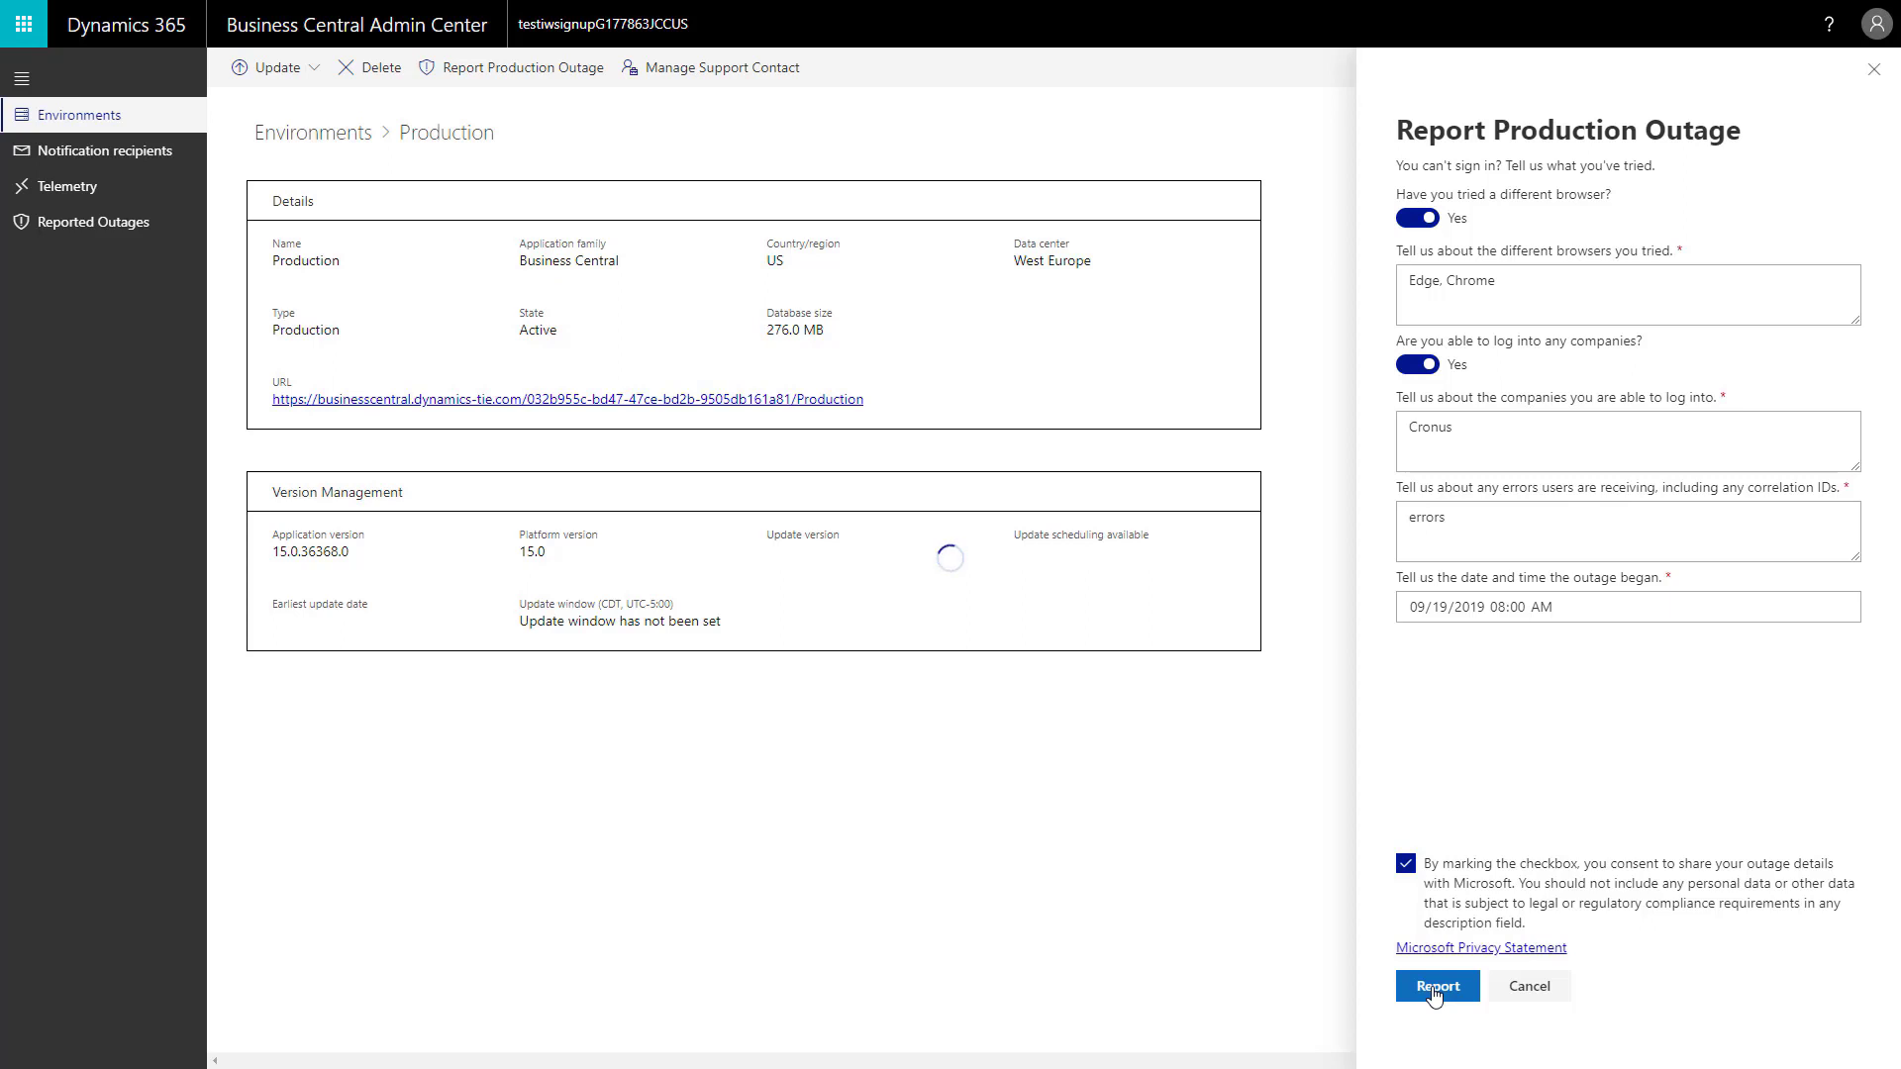
click(1438, 986)
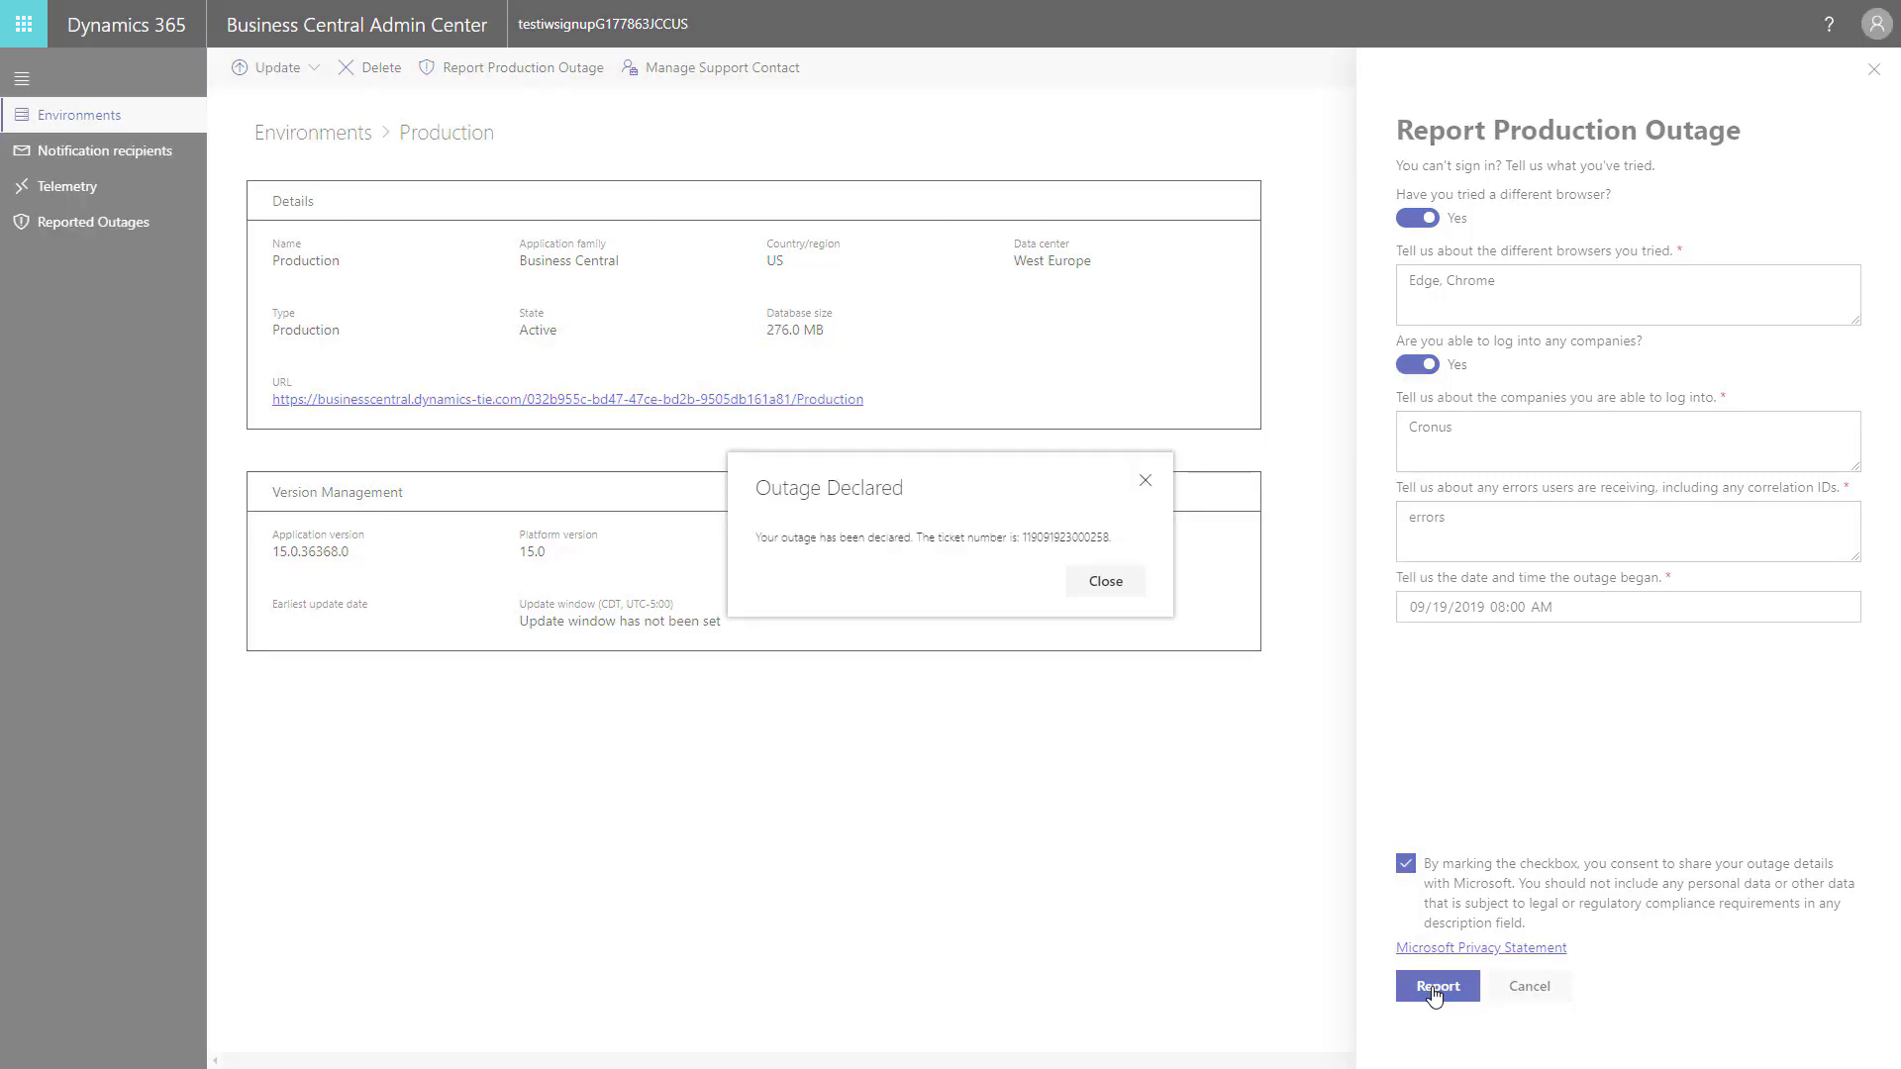
Dismiss the Outage Declared confirmation and open the Reported Outages list.
click(1103, 580)
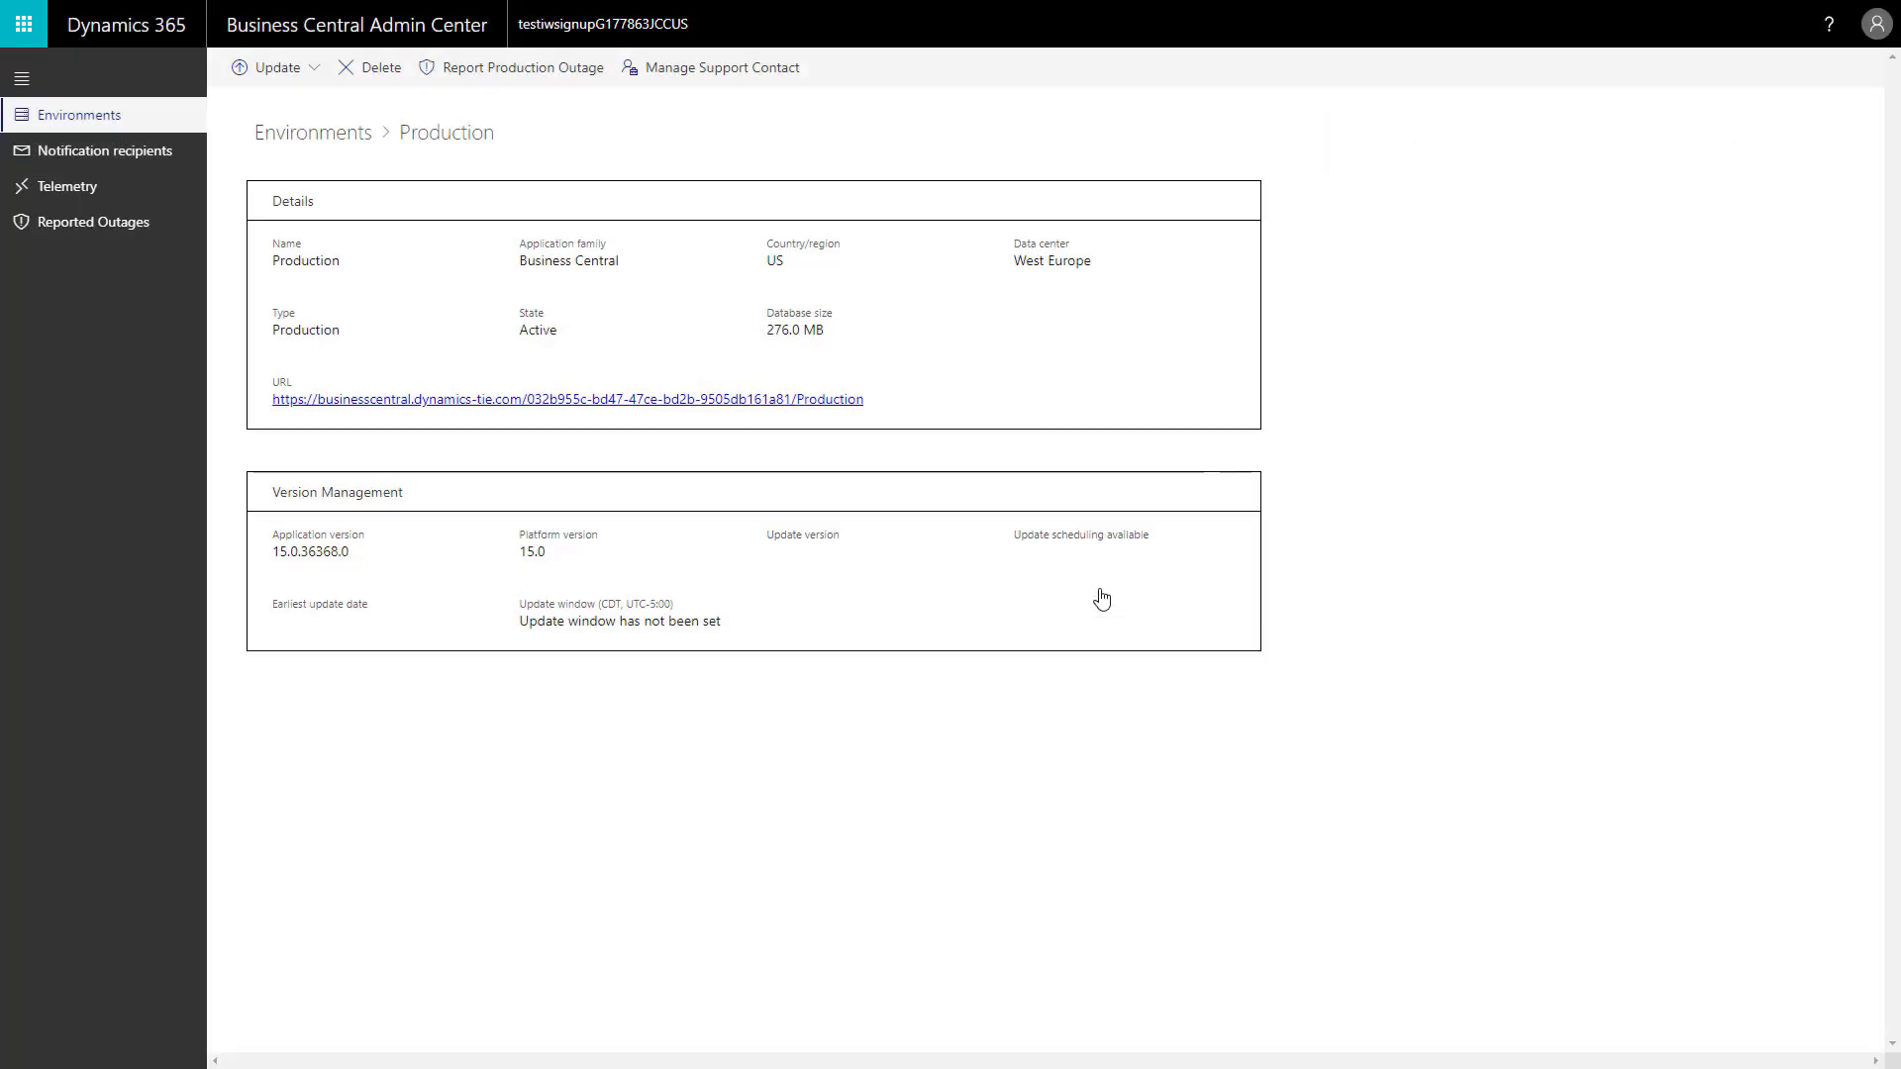
click(93, 222)
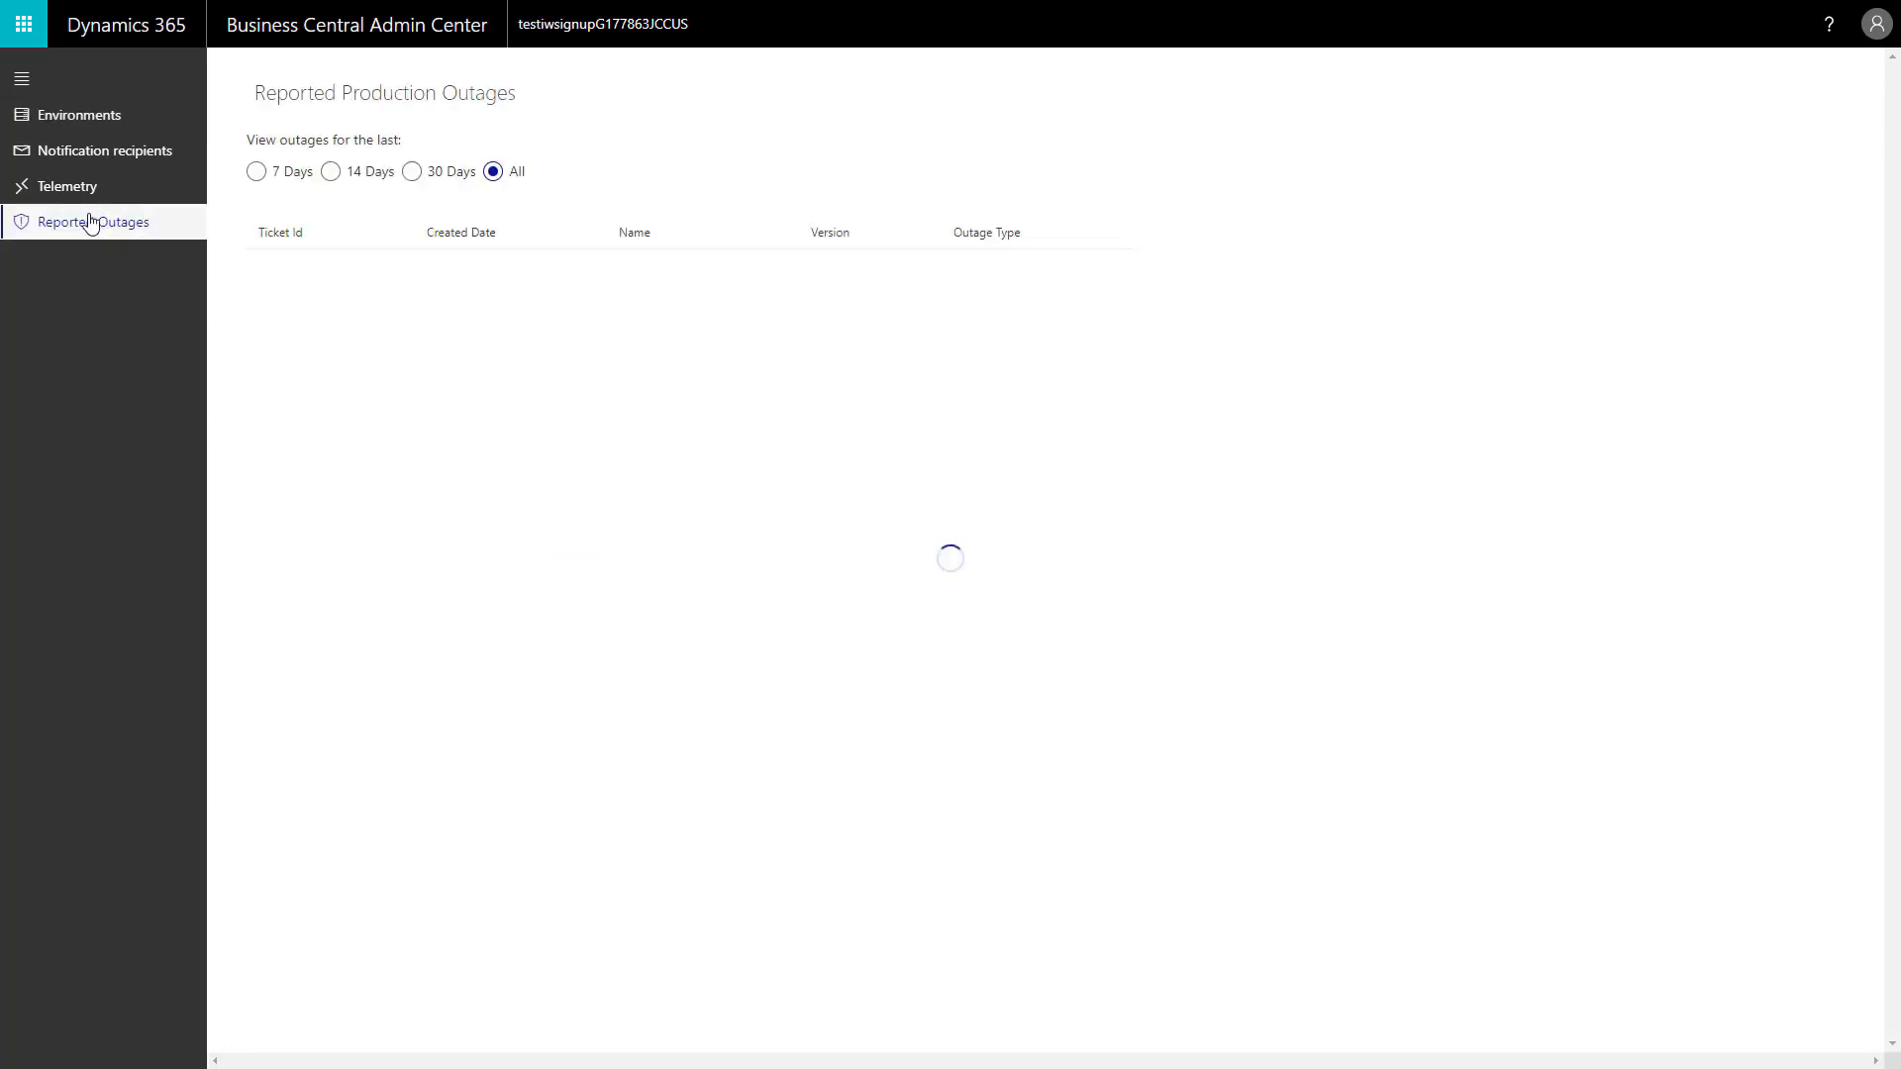